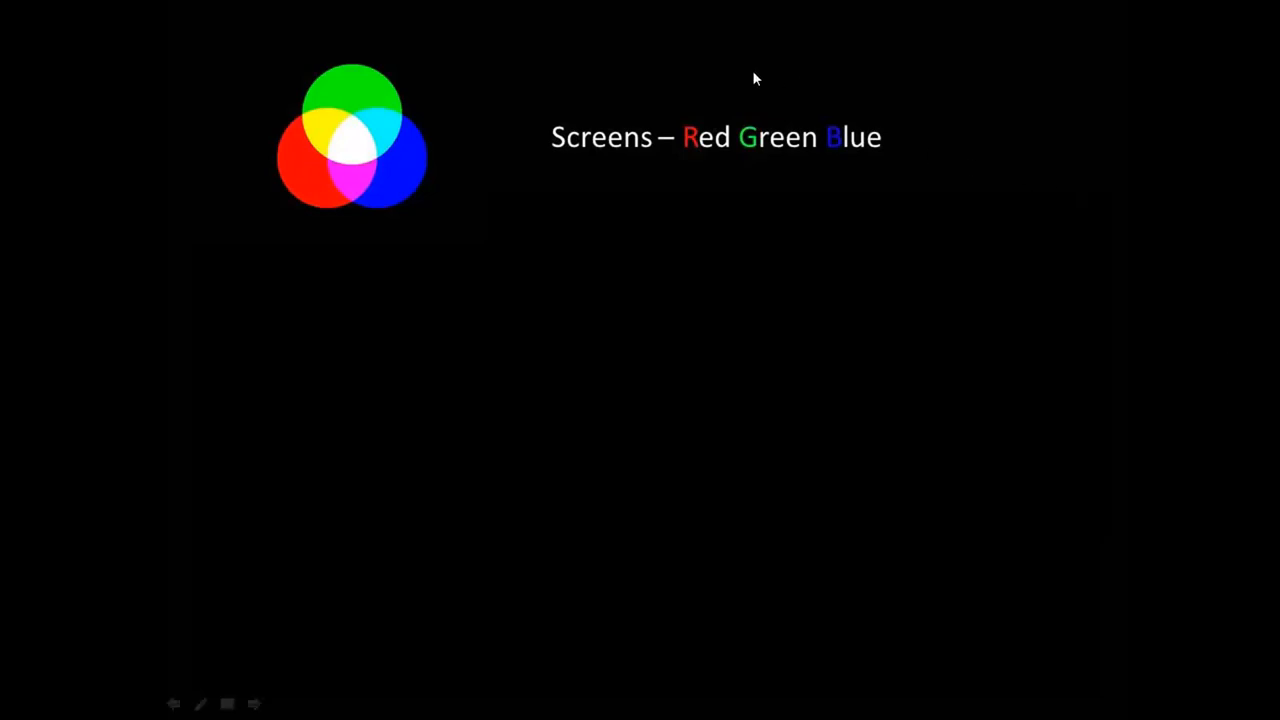
mouse_move(416, 182)
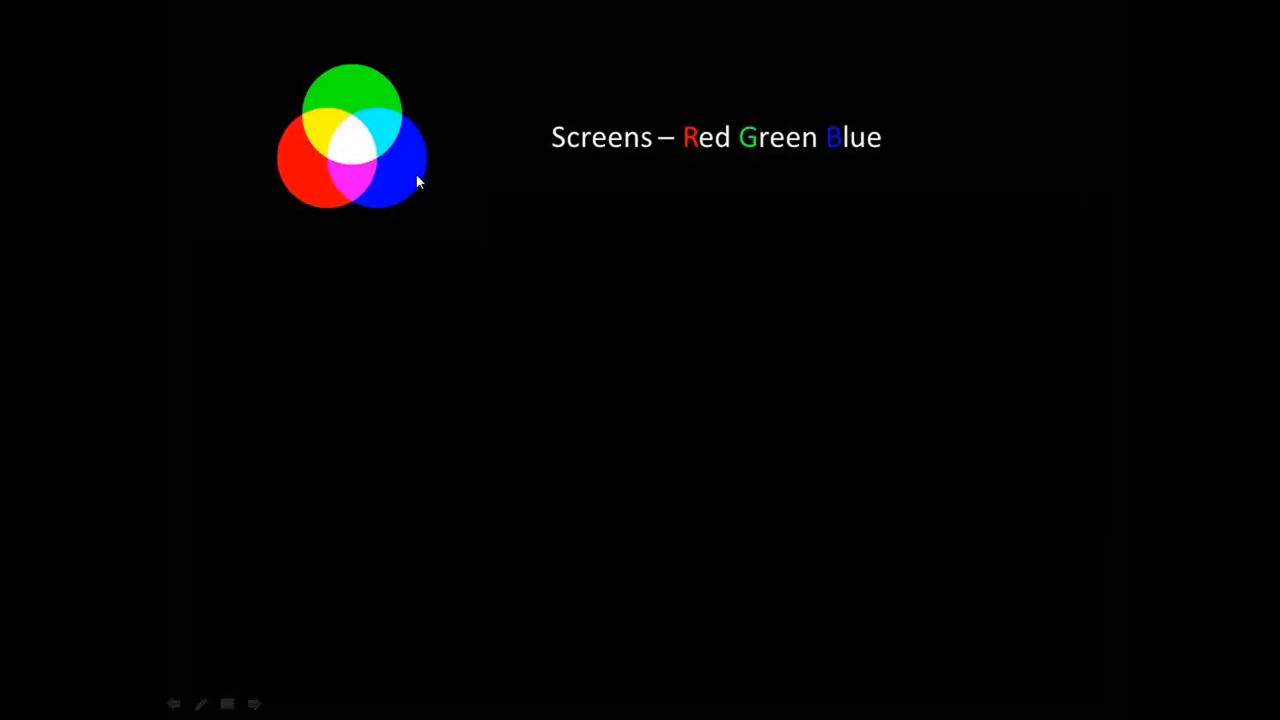
mouse_move(434, 204)
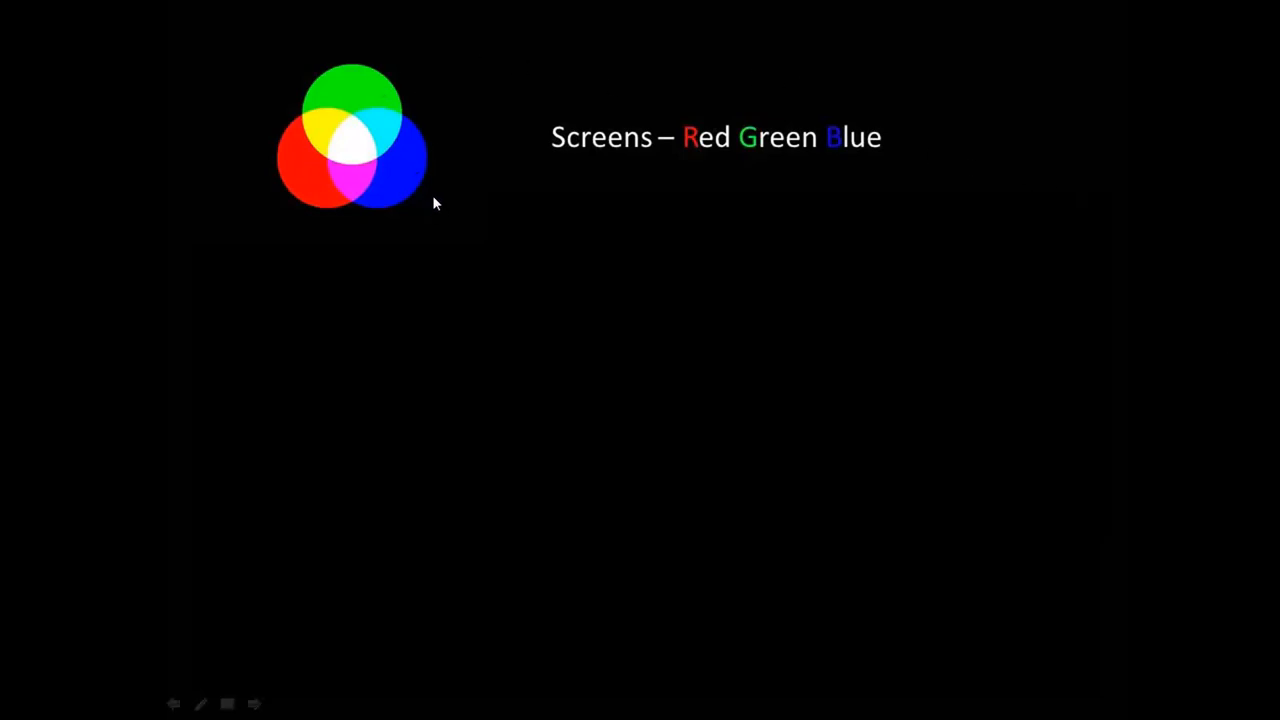
mouse_move(404, 88)
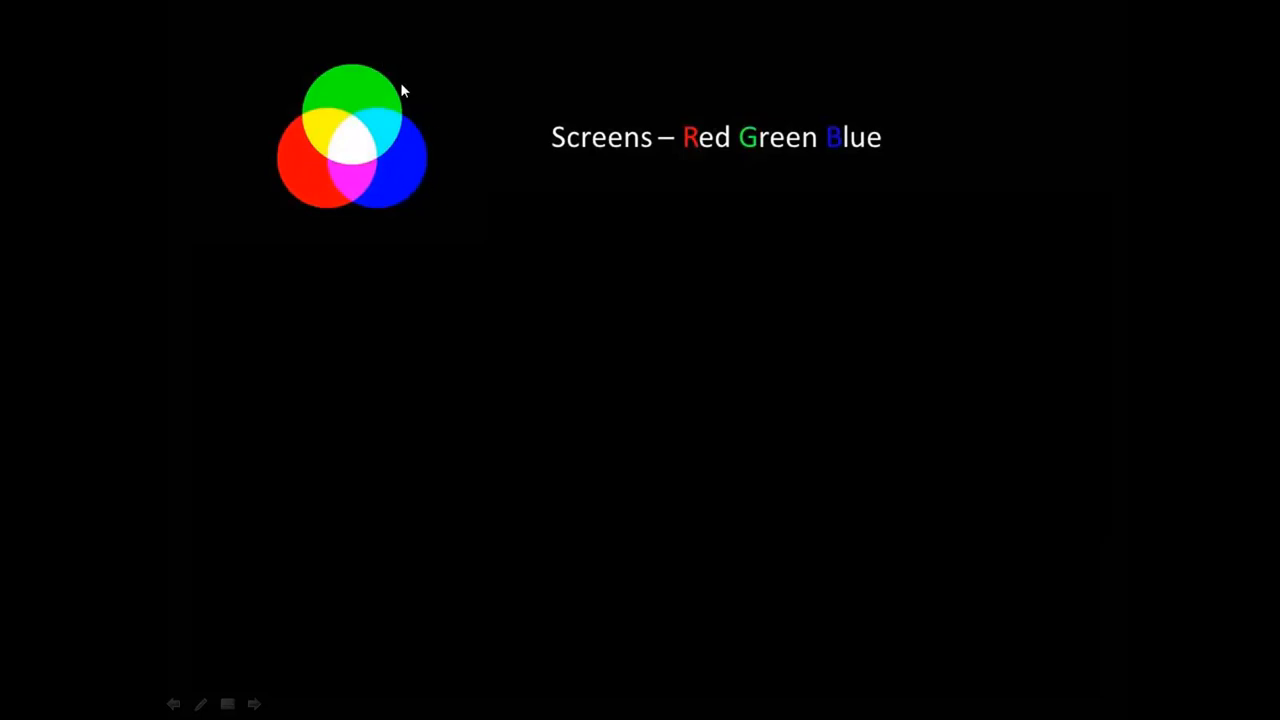
mouse_move(316, 192)
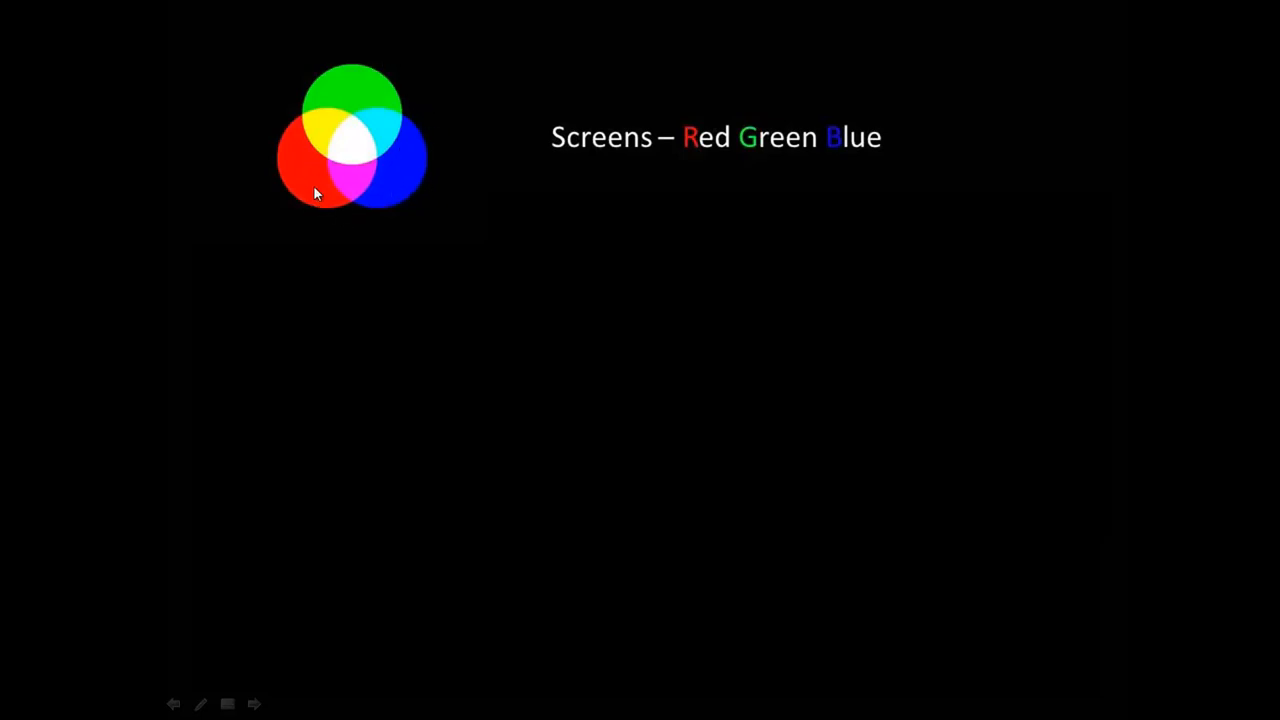
mouse_move(284, 140)
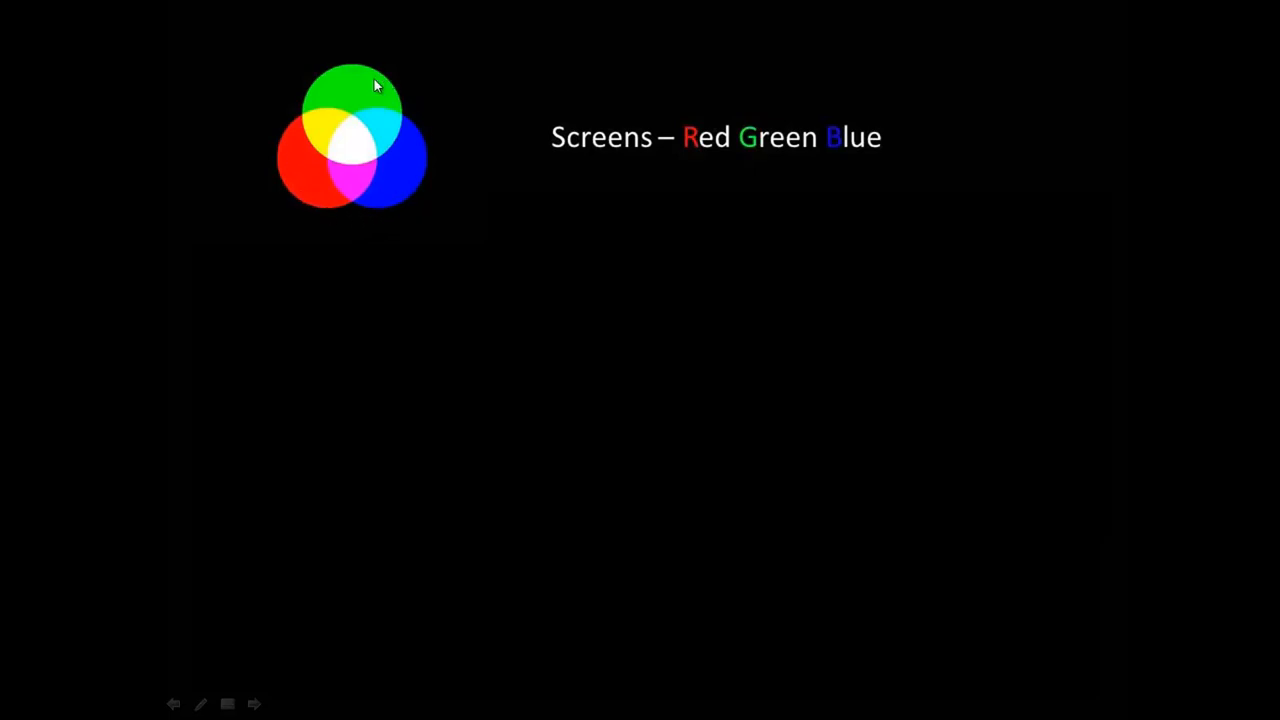
mouse_move(356, 148)
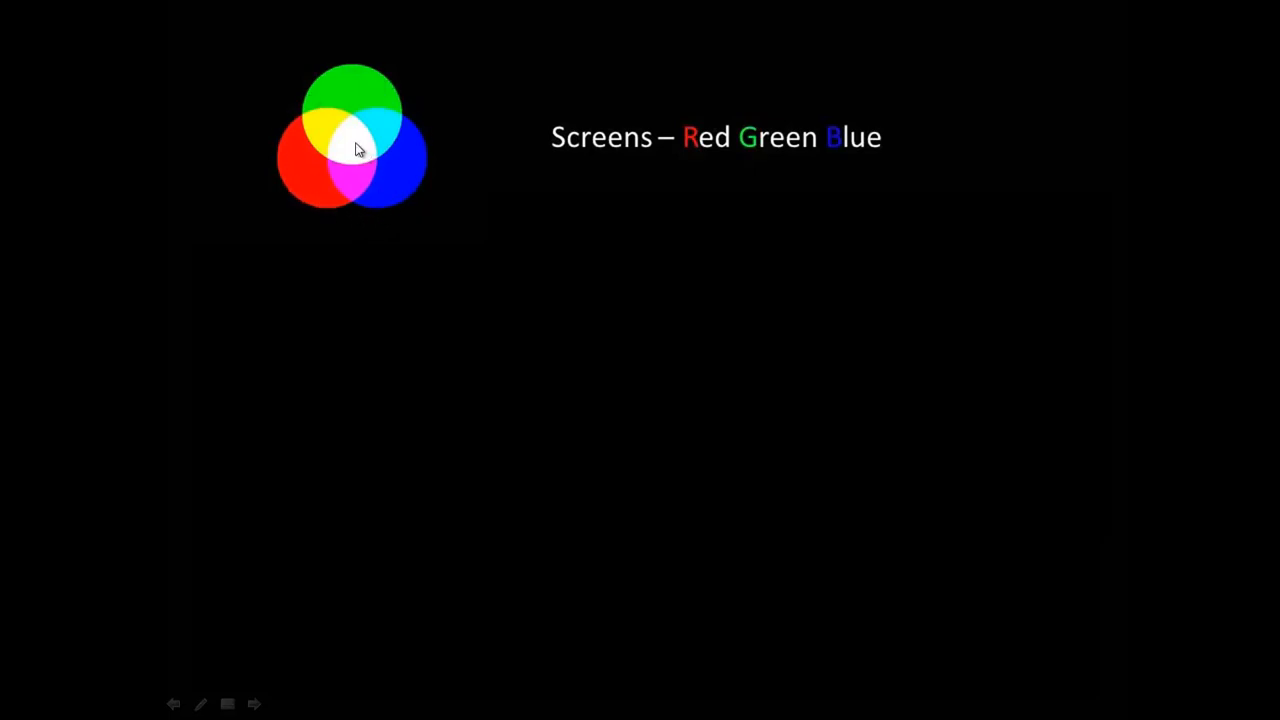
mouse_move(290, 192)
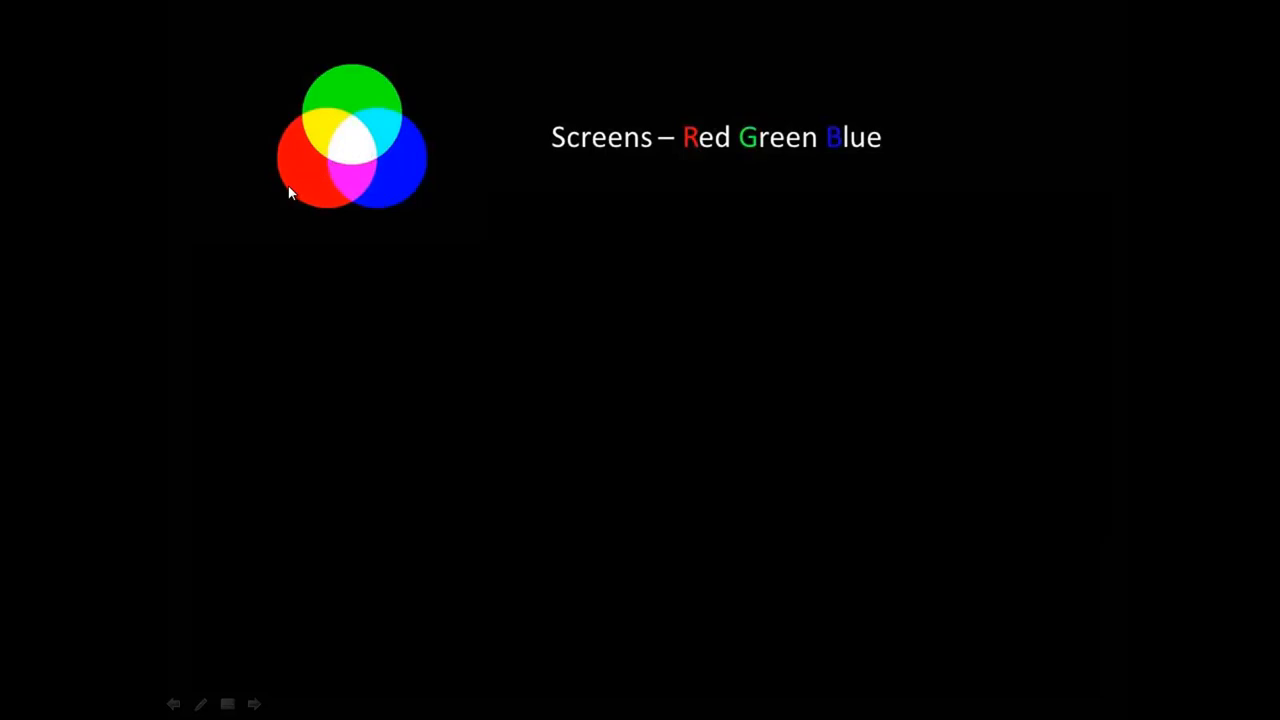
mouse_move(406, 182)
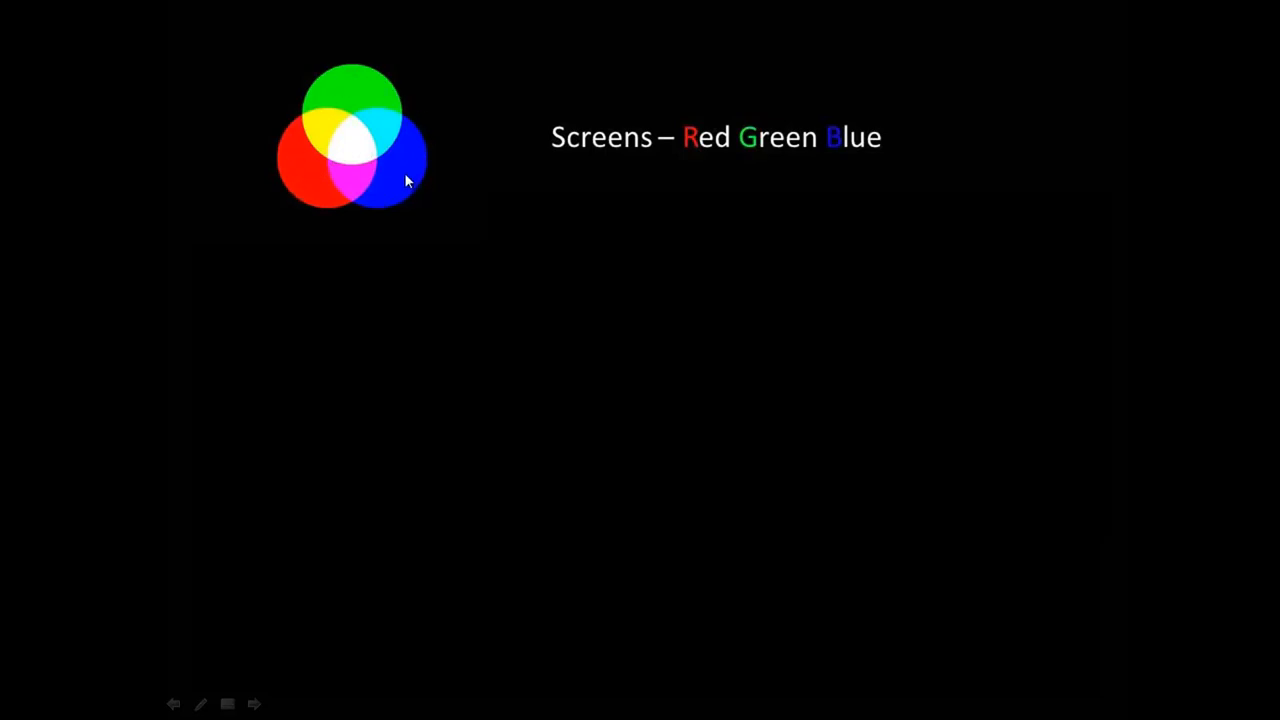
mouse_move(288, 182)
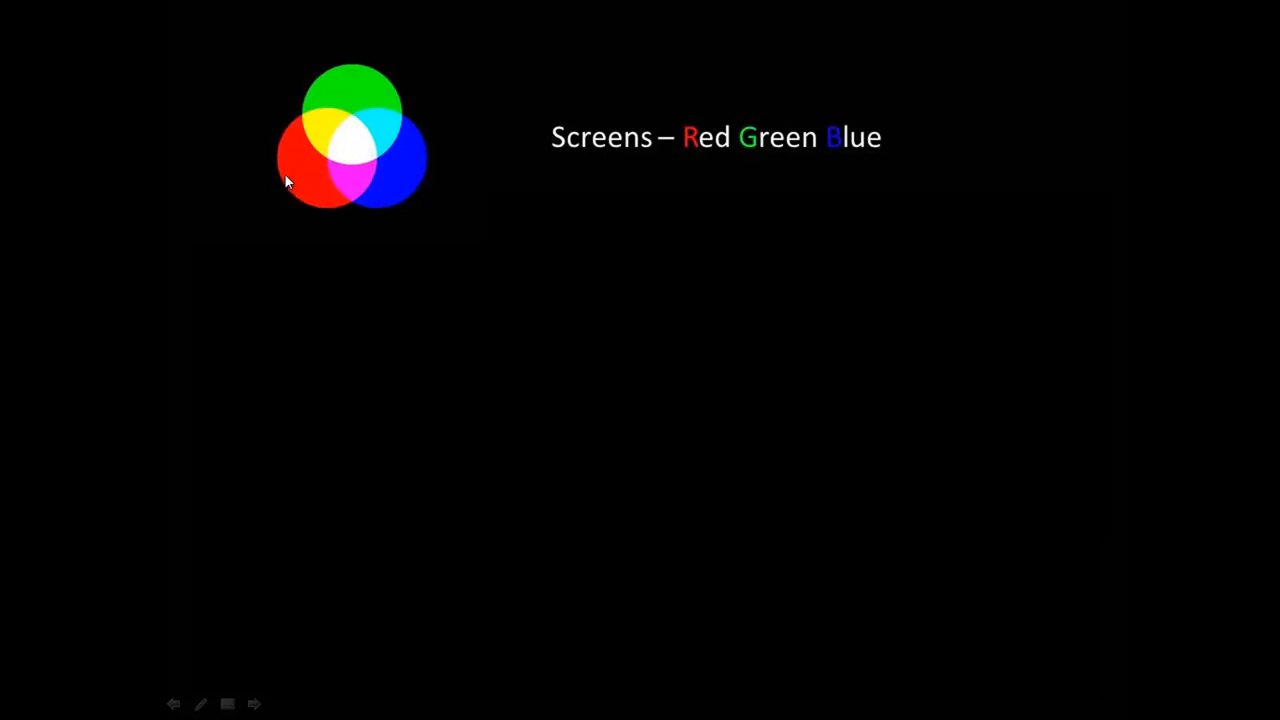
mouse_move(368, 104)
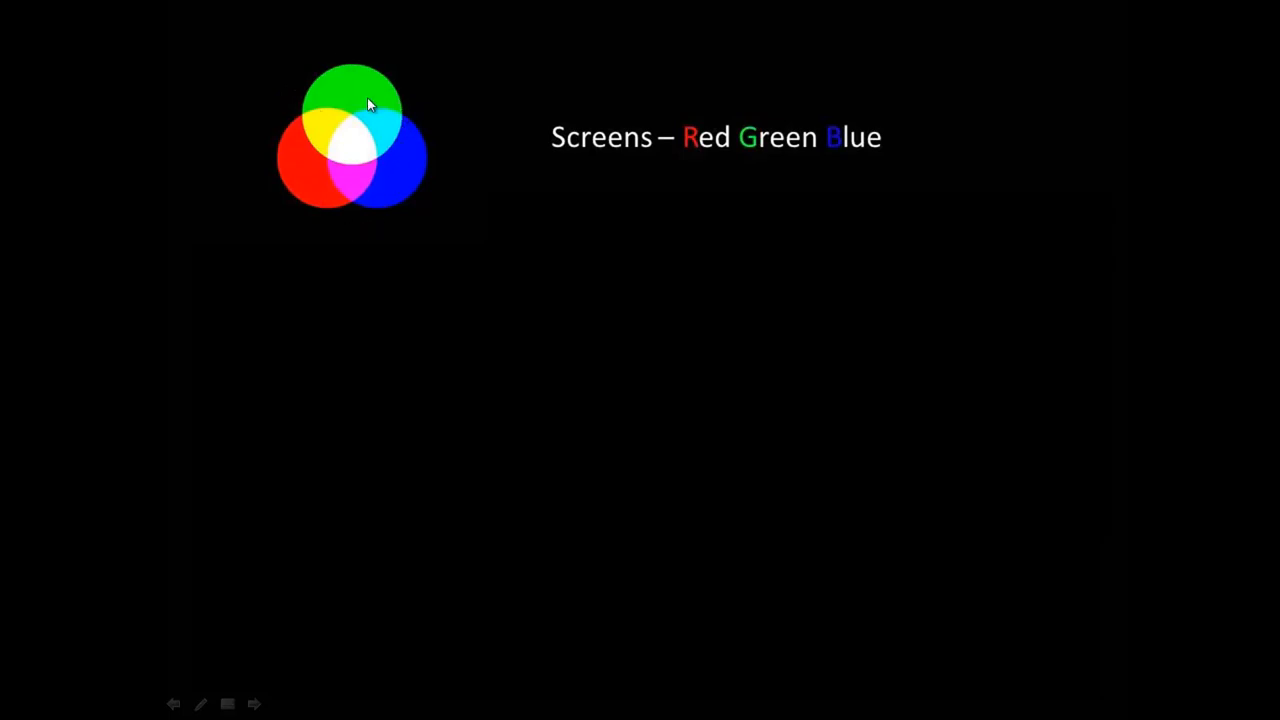
mouse_move(348, 152)
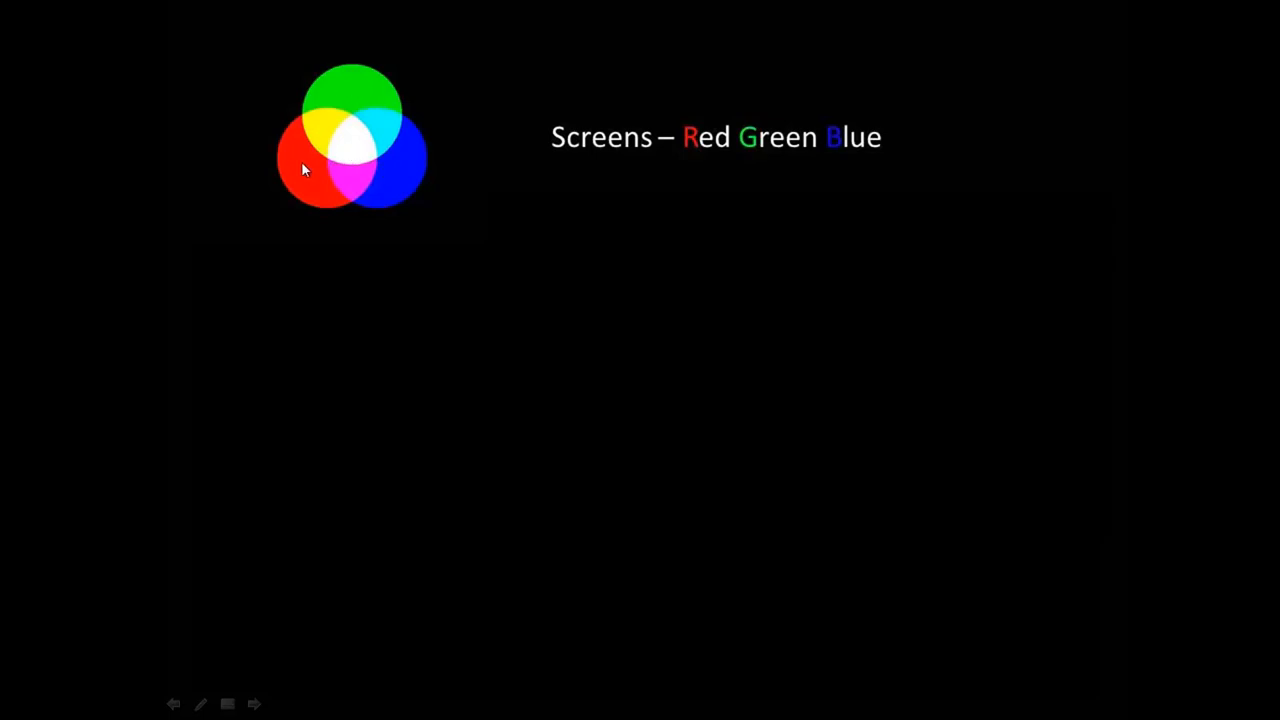
mouse_move(368, 178)
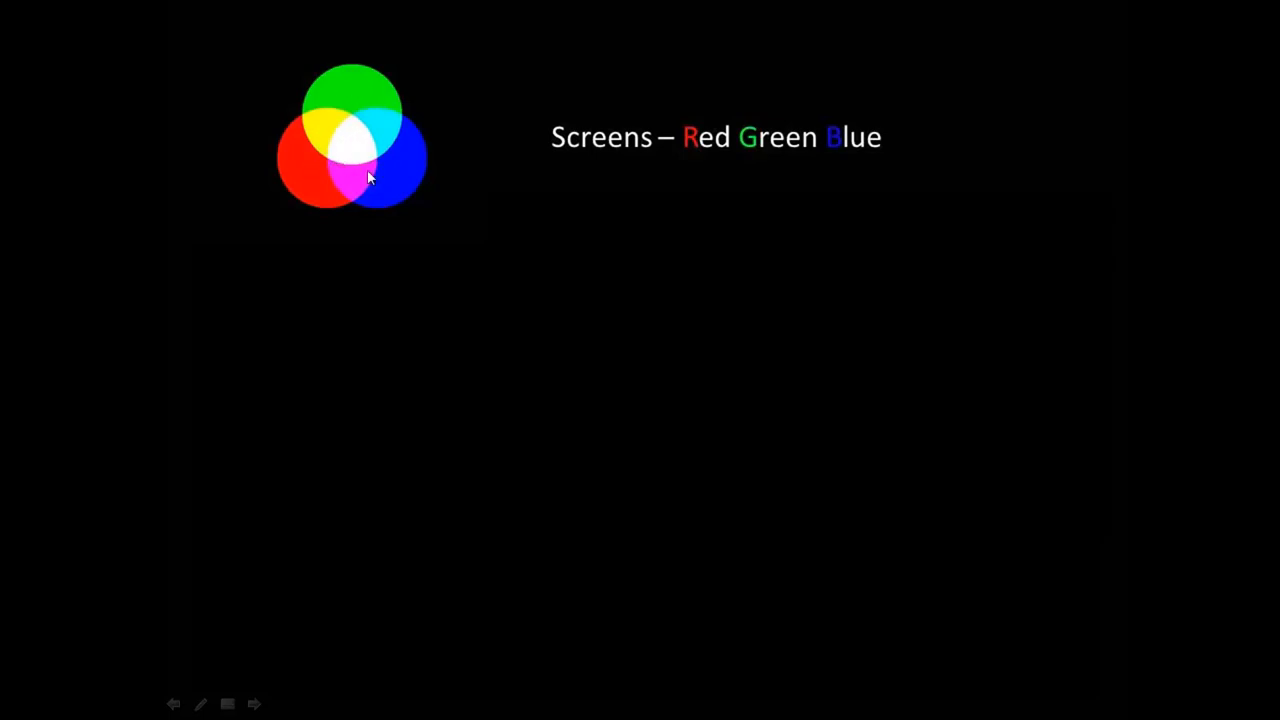
mouse_move(342, 158)
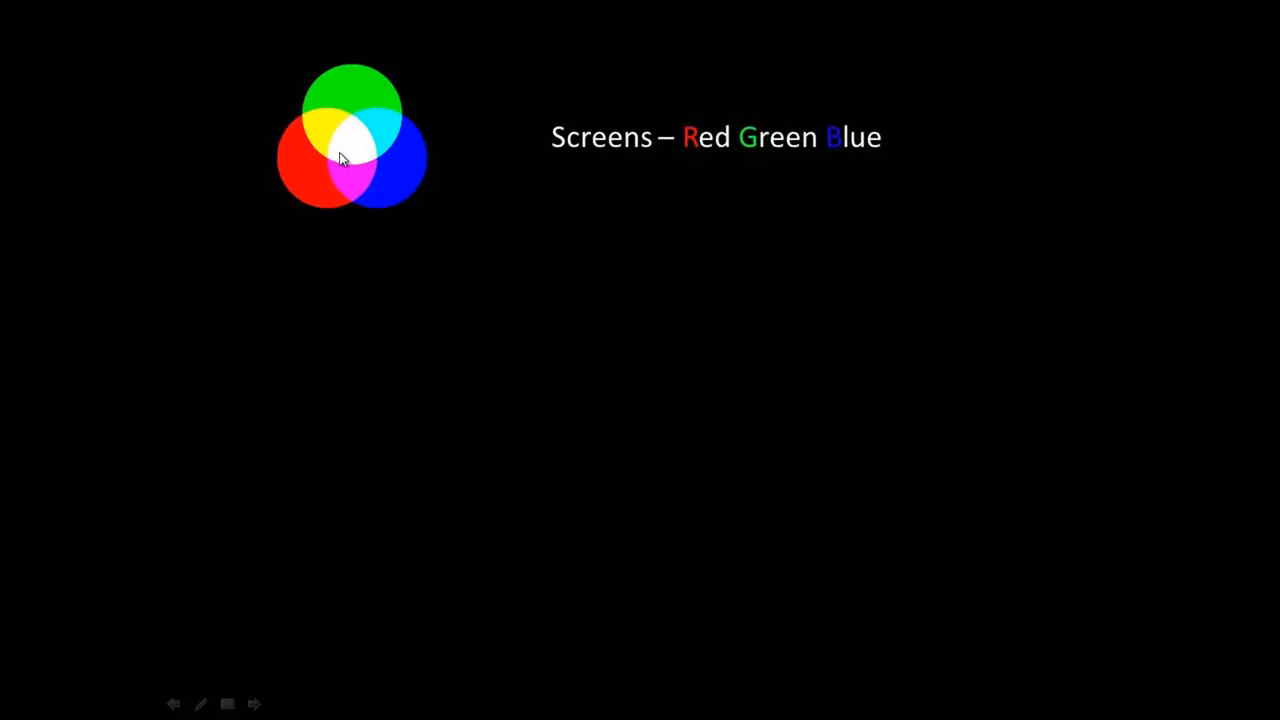
mouse_move(392, 172)
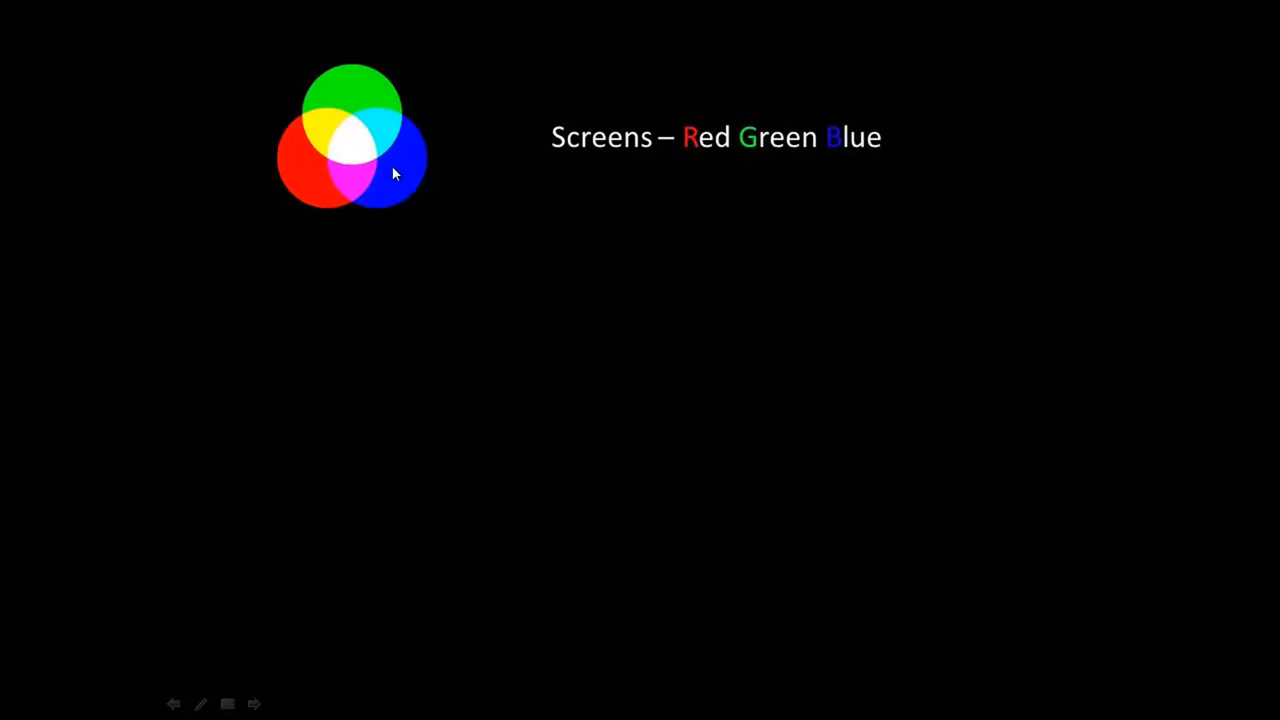
mouse_move(348, 162)
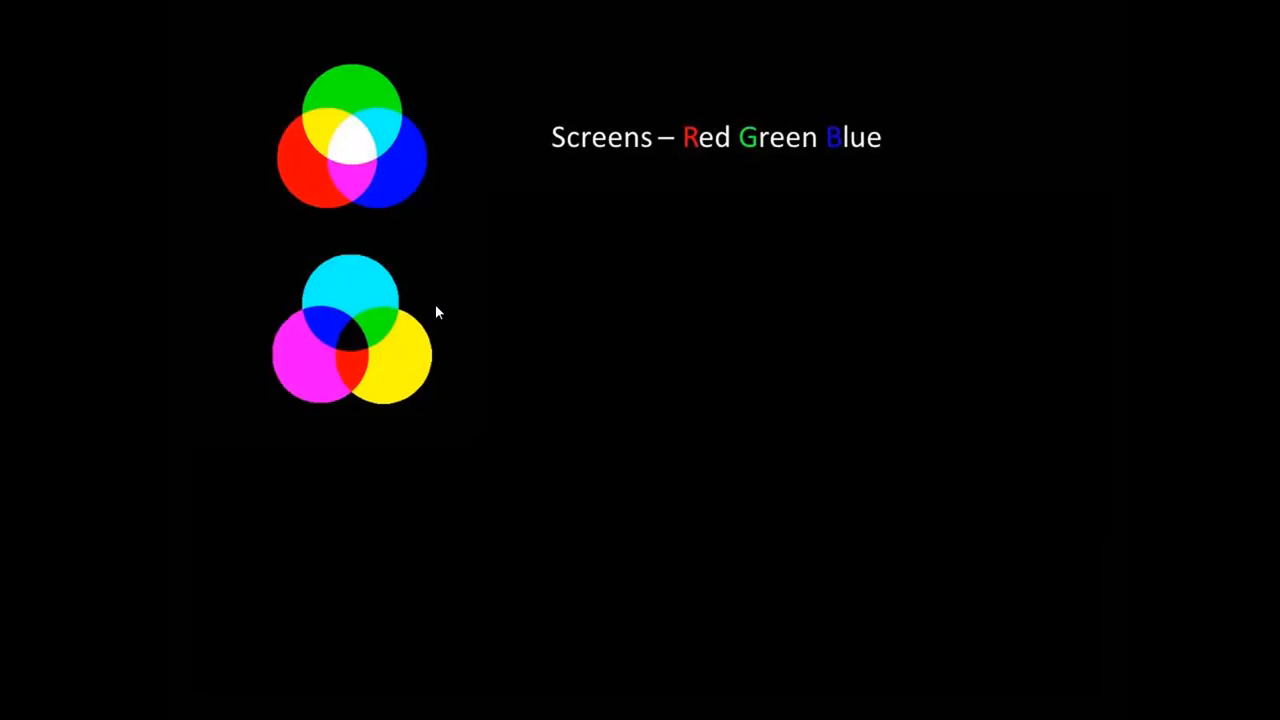
mouse_move(364, 348)
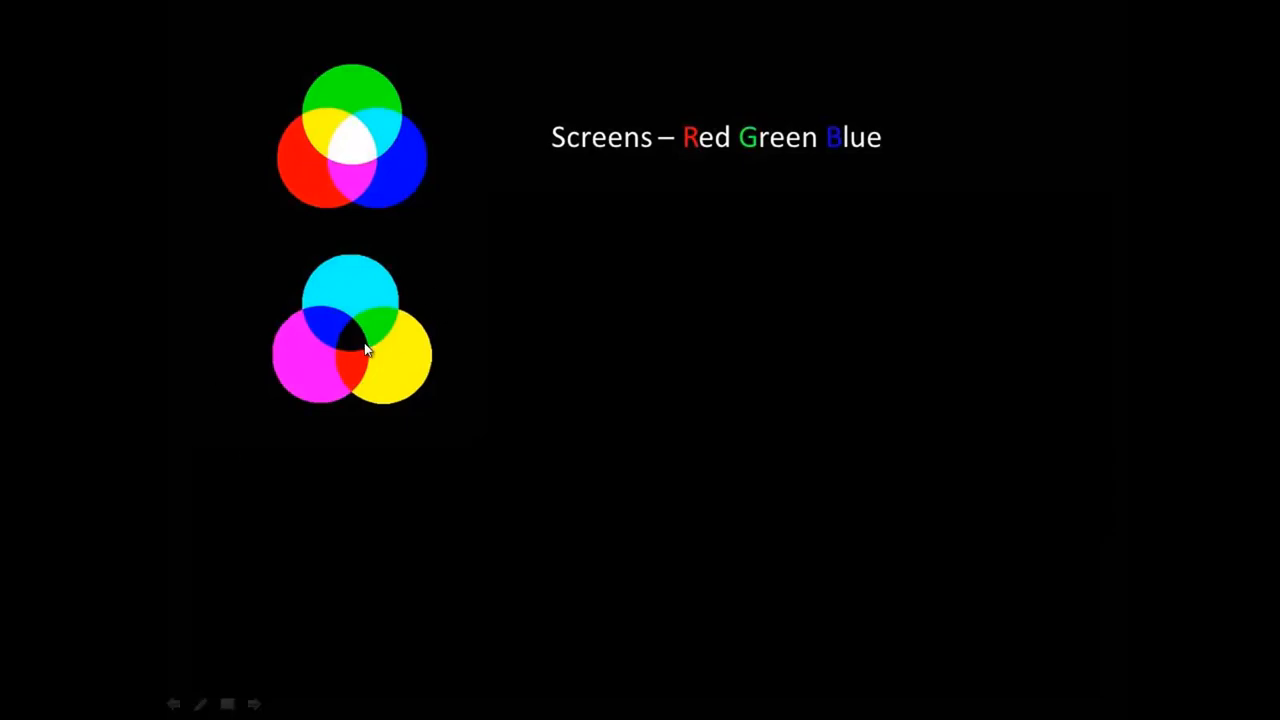
mouse_move(408, 412)
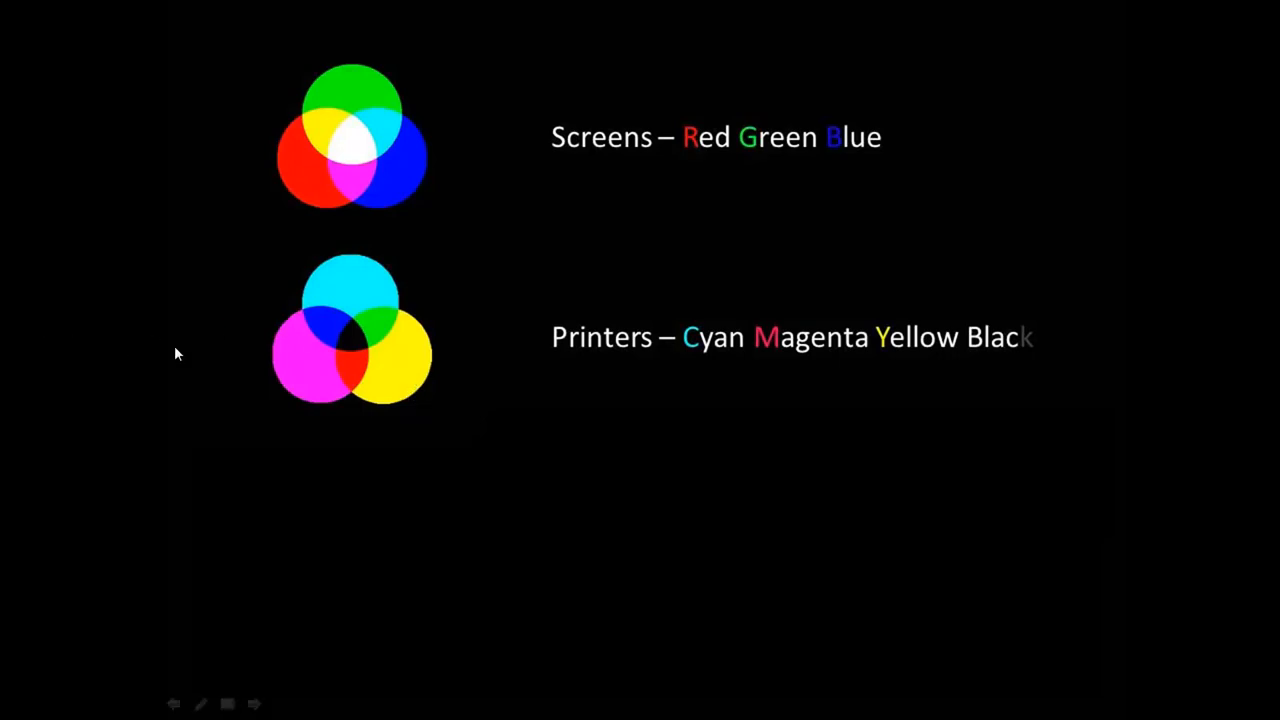
mouse_move(304, 264)
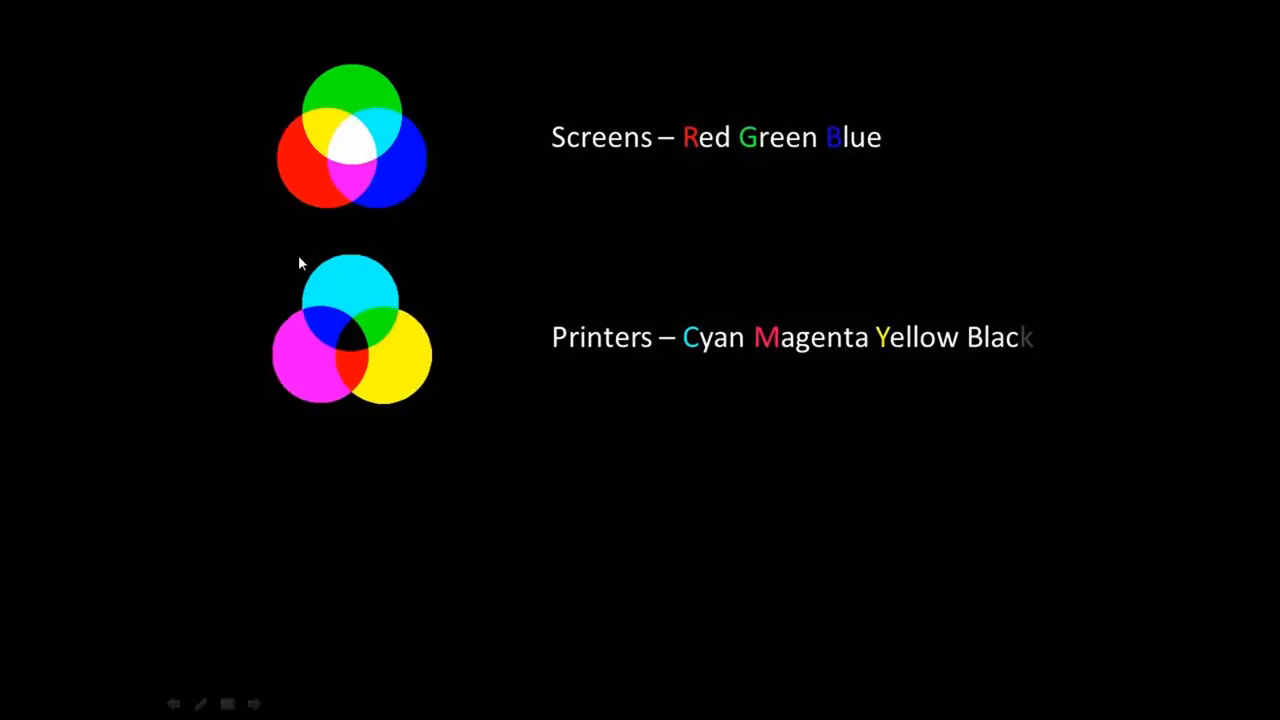
mouse_move(352, 342)
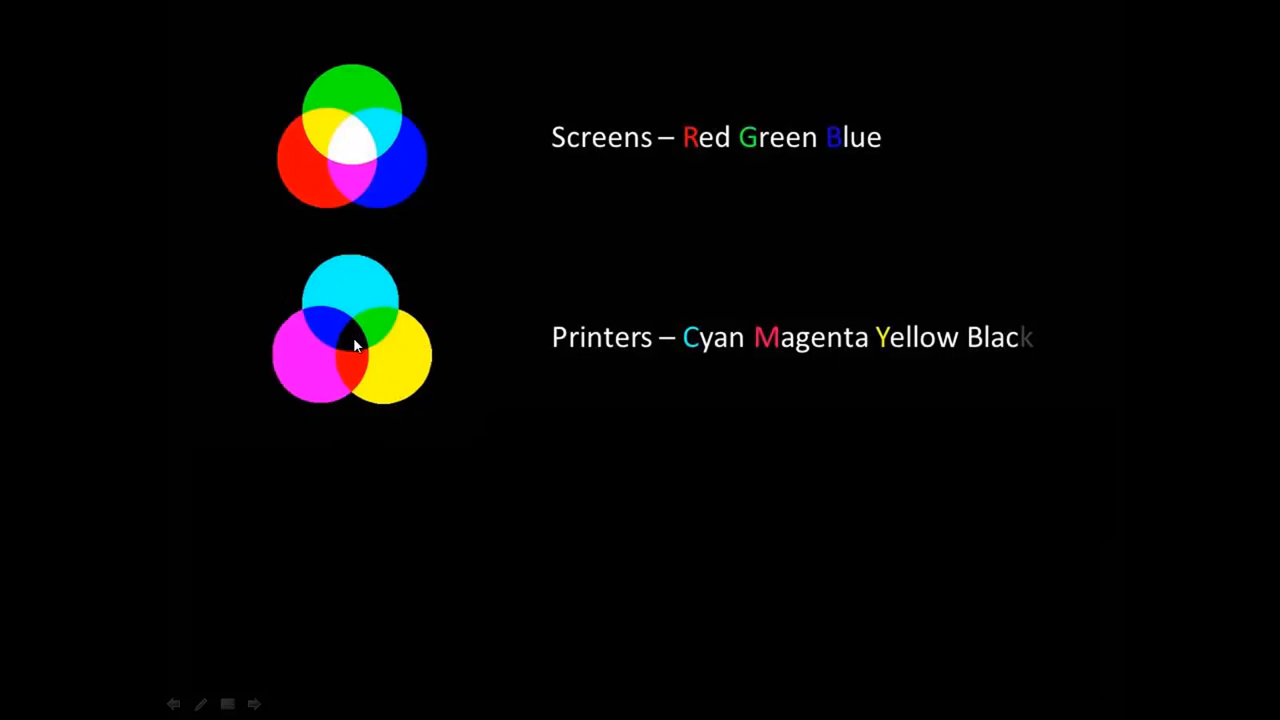
mouse_move(960, 500)
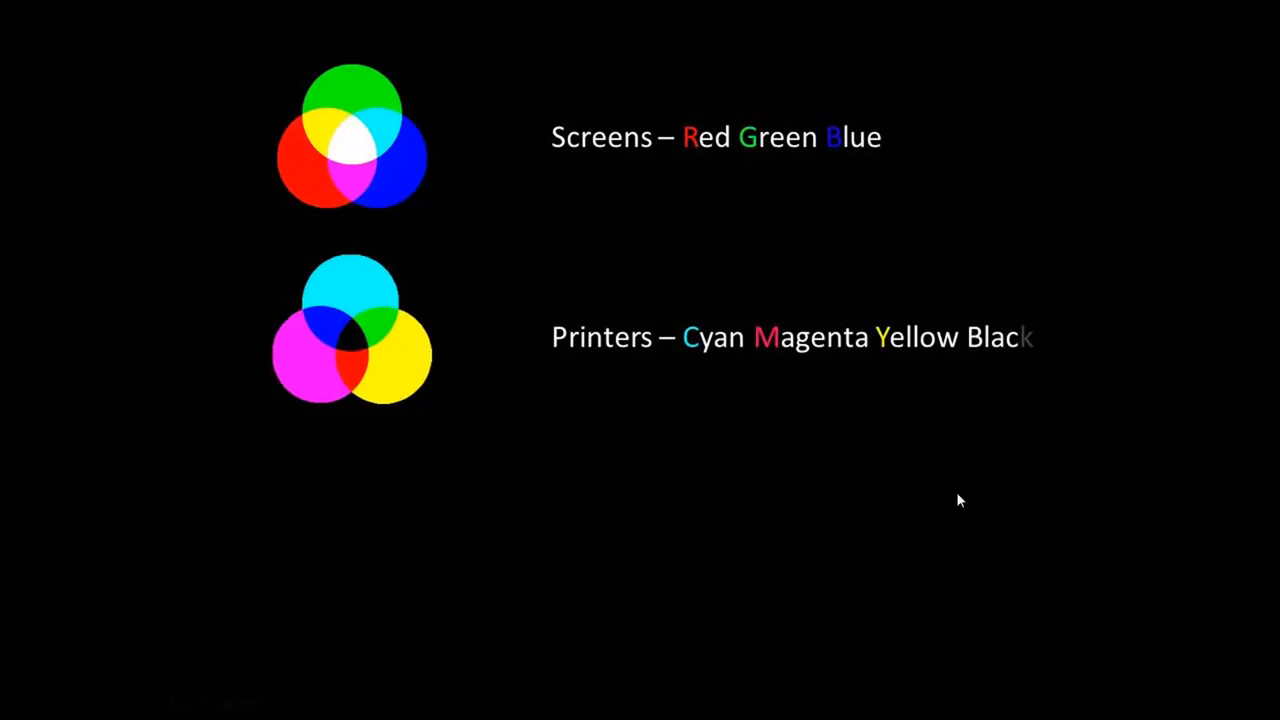
mouse_move(358, 348)
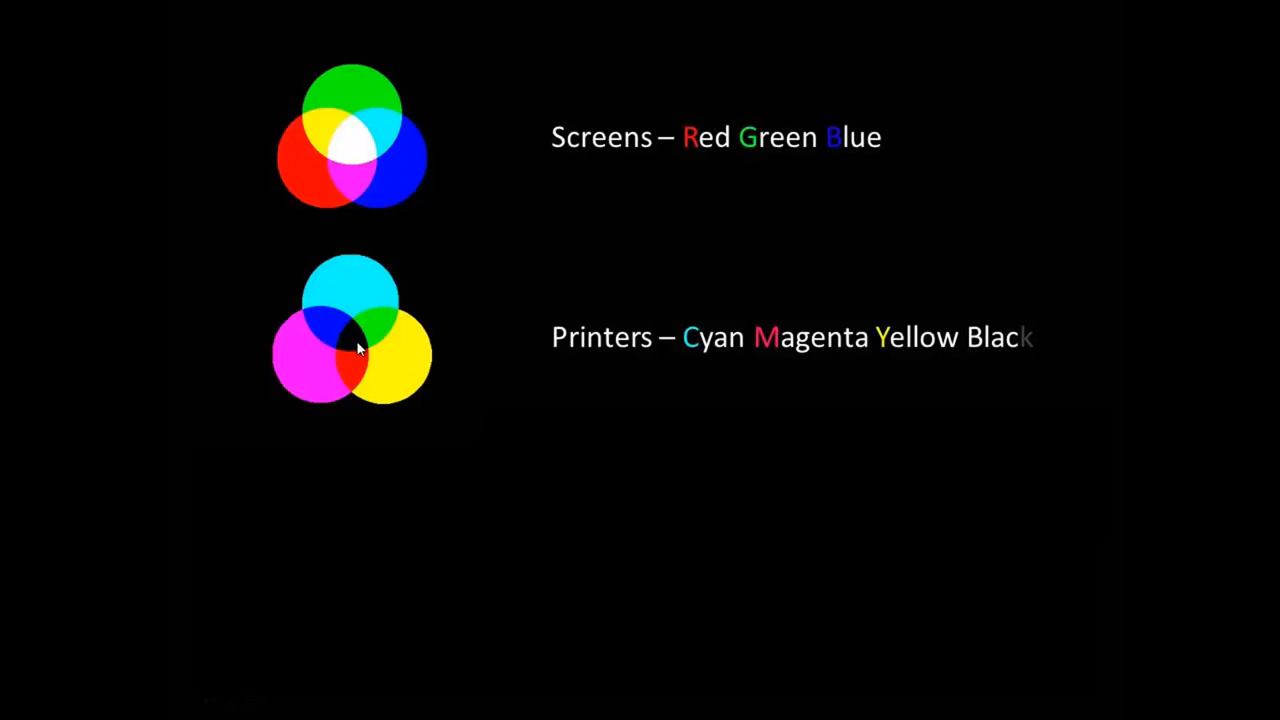
mouse_move(356, 336)
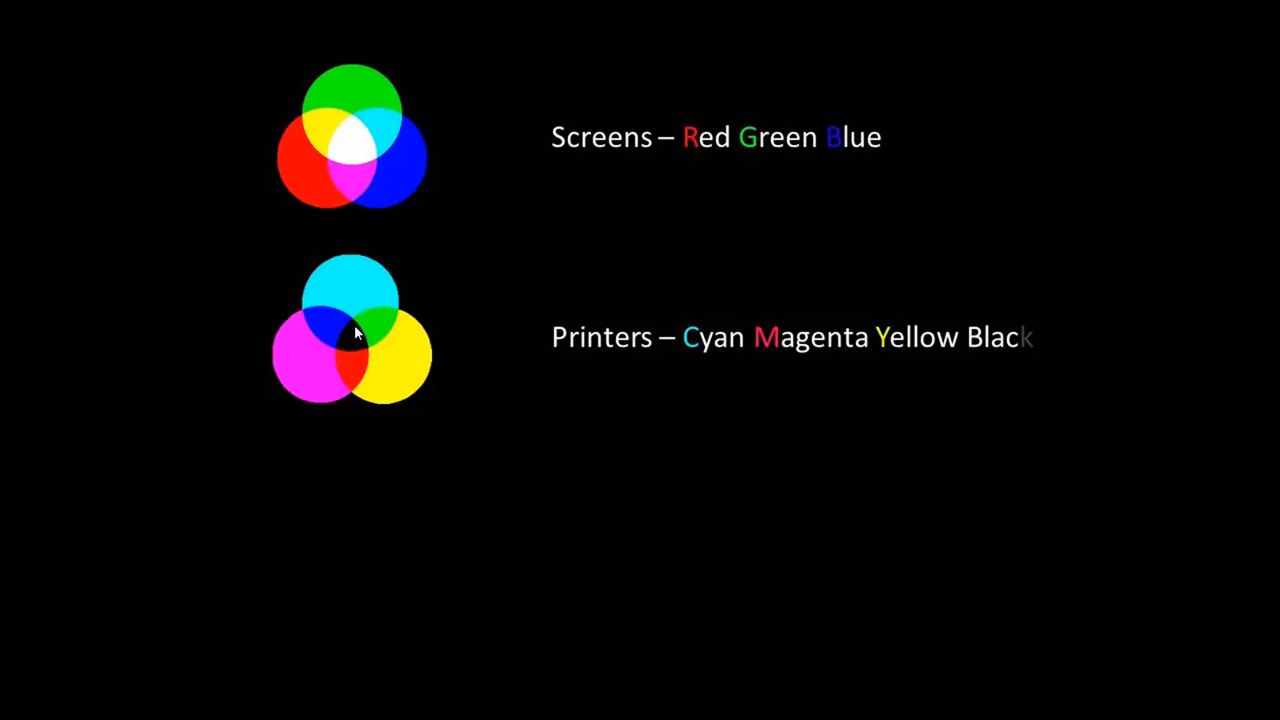
mouse_move(340, 352)
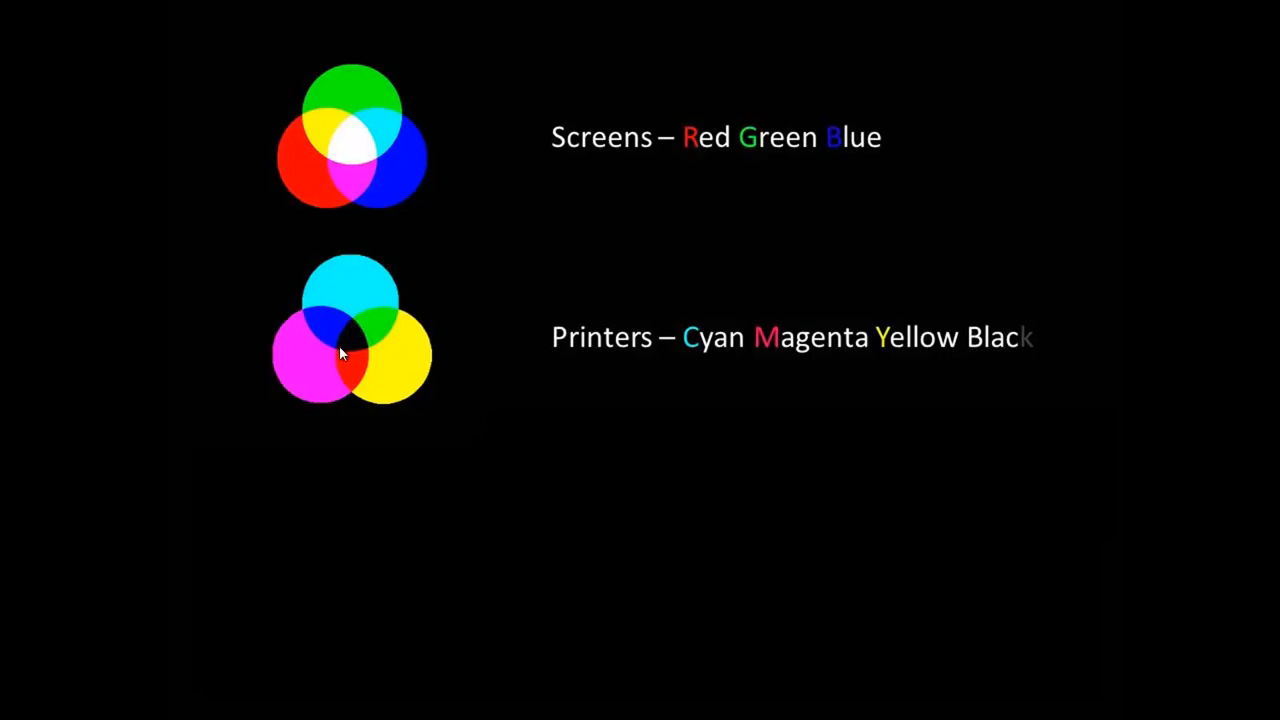
mouse_move(364, 352)
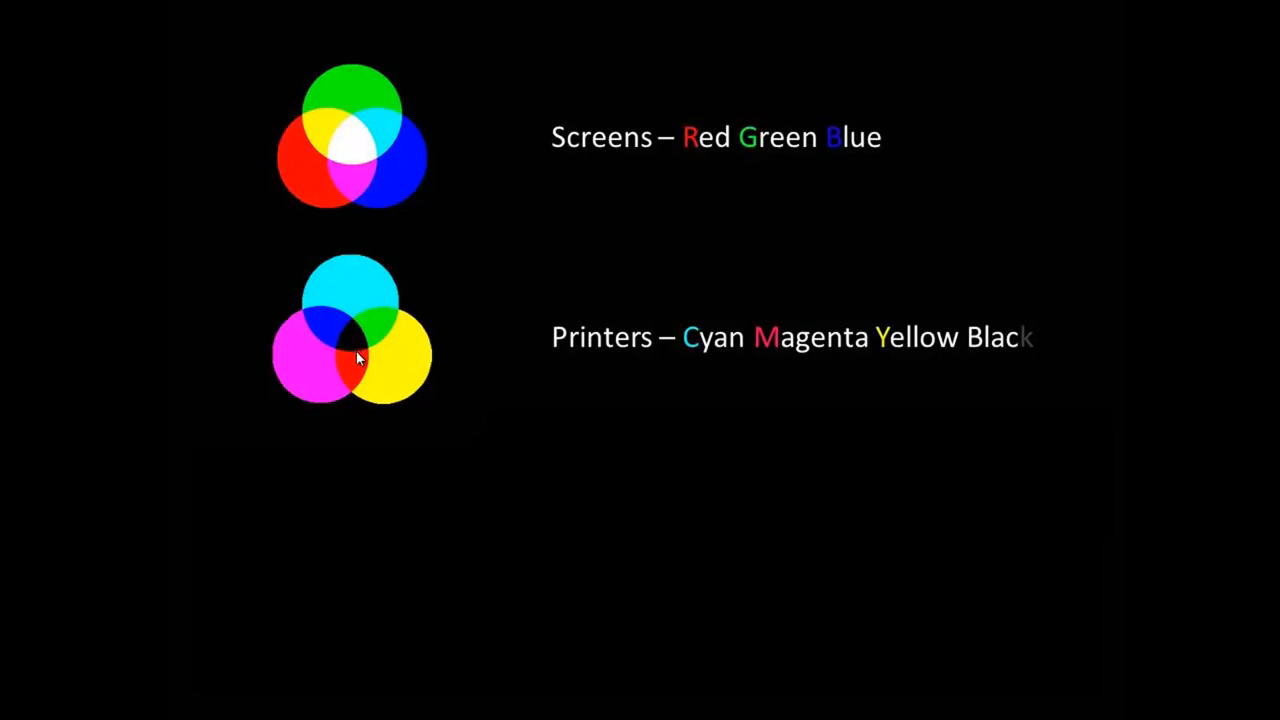
mouse_move(710, 350)
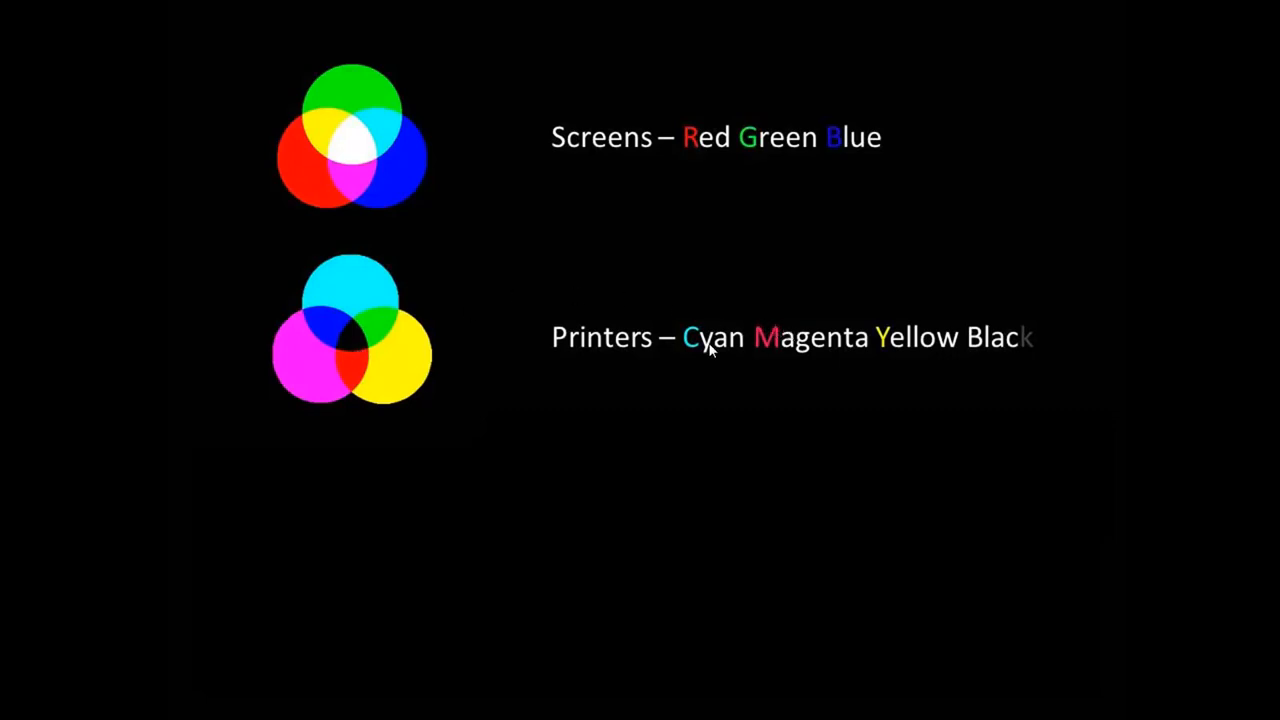
mouse_move(680, 368)
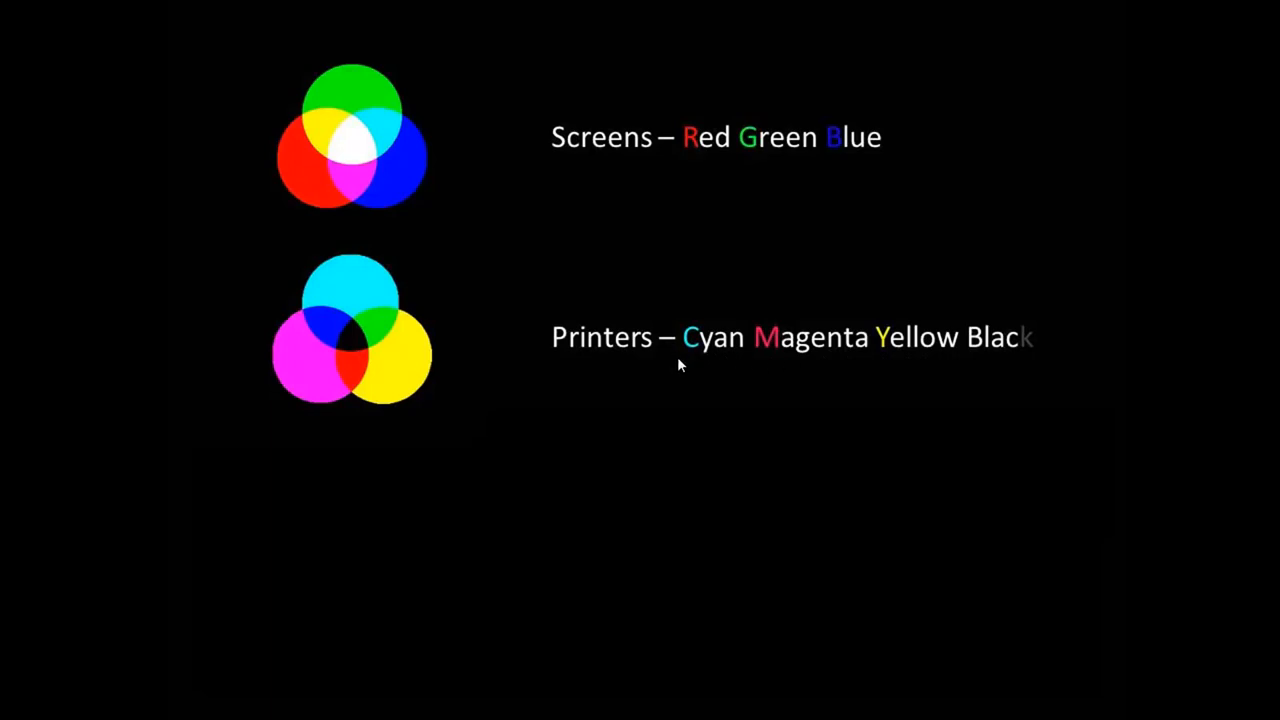
mouse_move(700, 176)
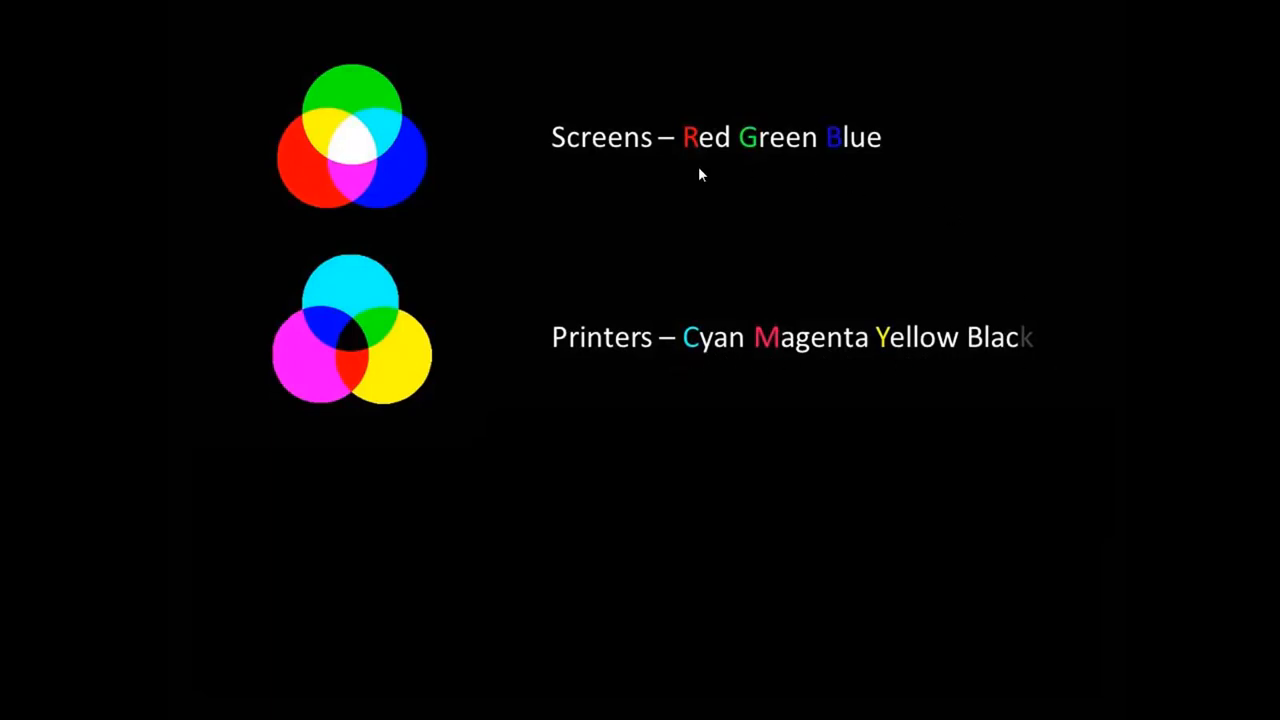
mouse_move(1070, 456)
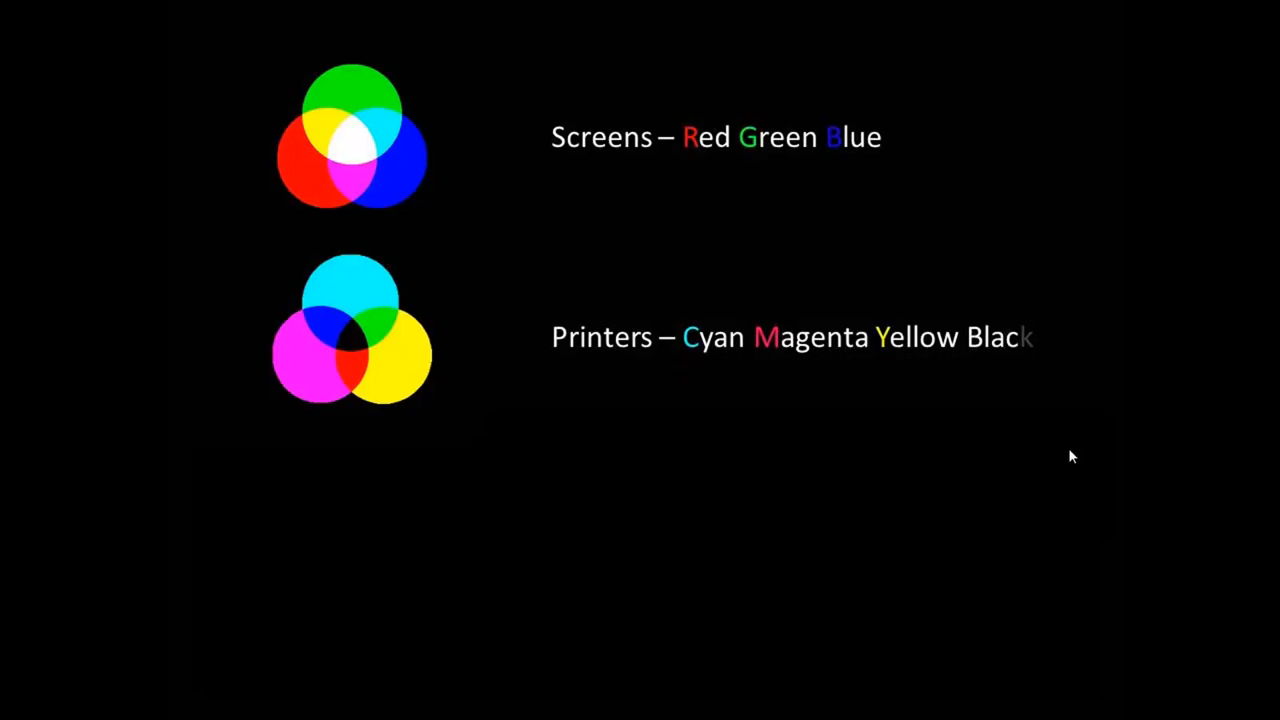
mouse_move(1080, 478)
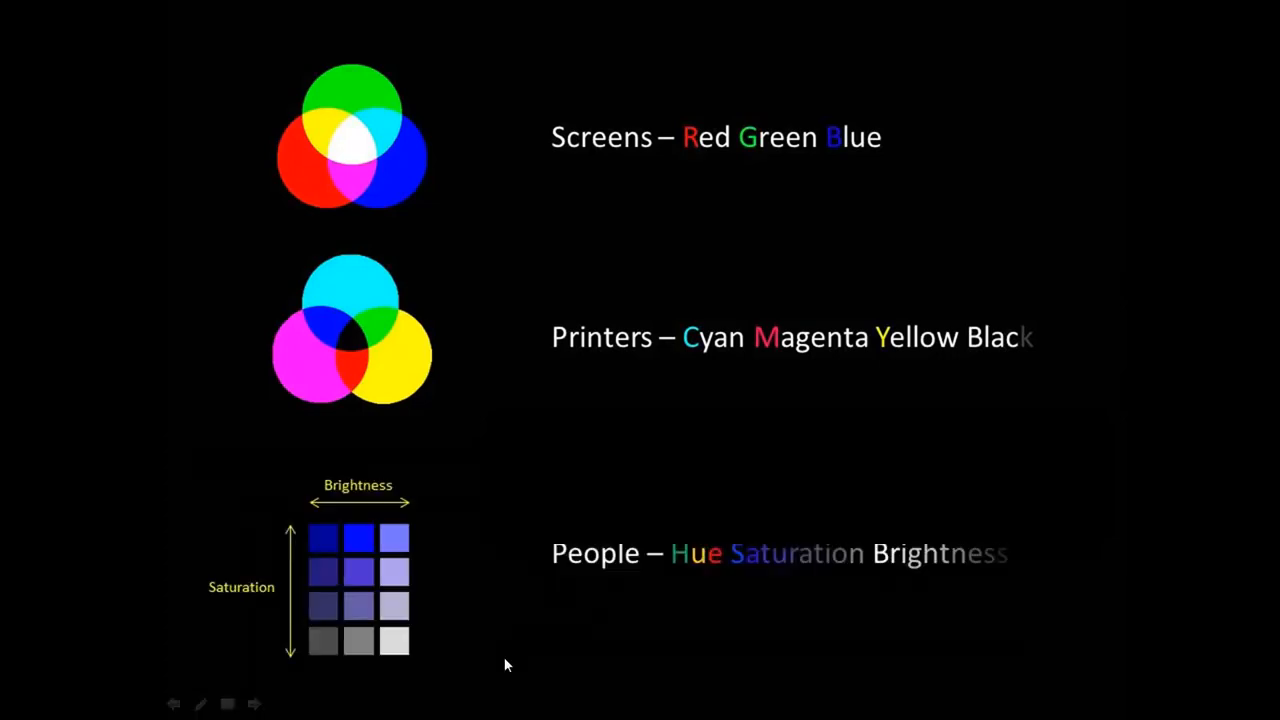
mouse_move(882, 588)
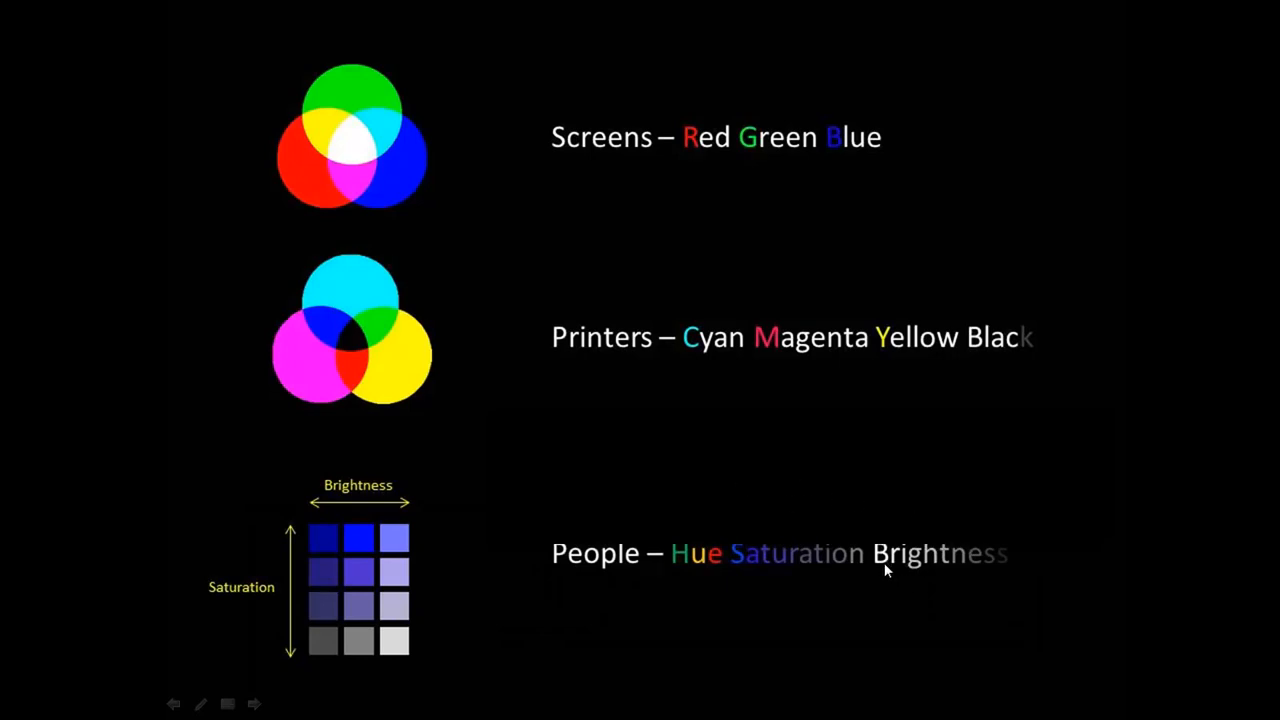
mouse_move(672, 556)
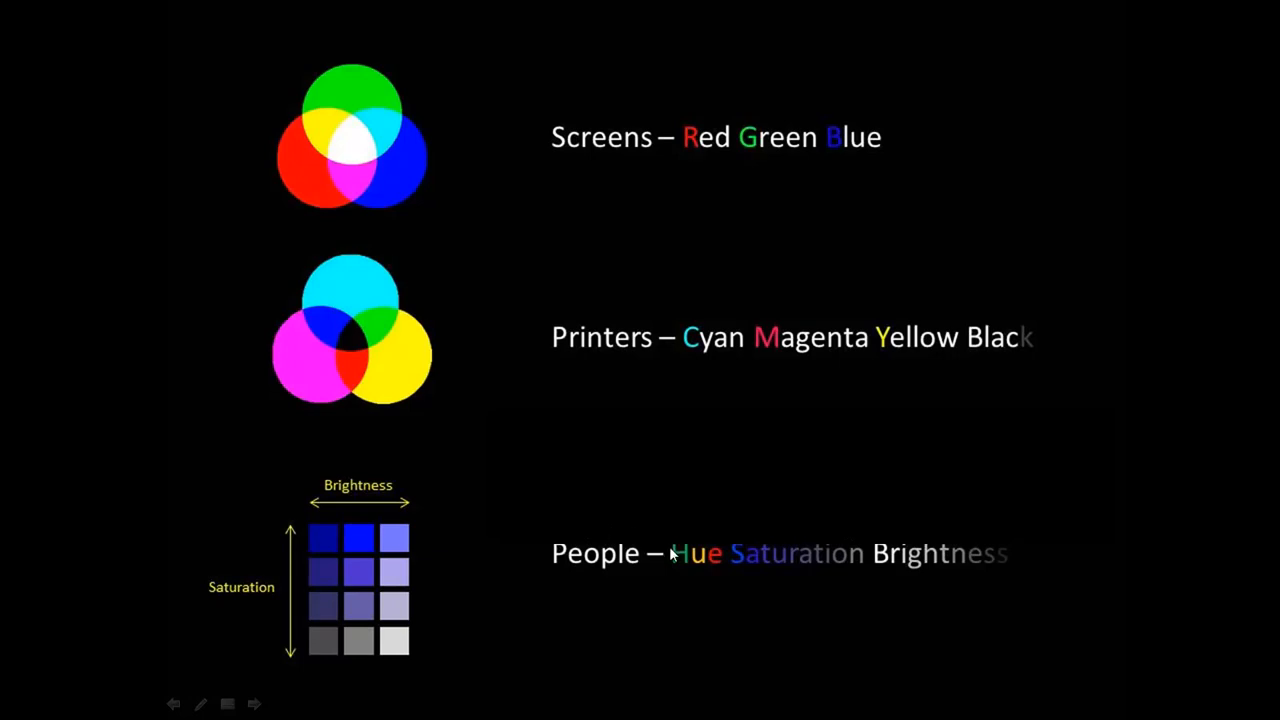
mouse_move(600, 486)
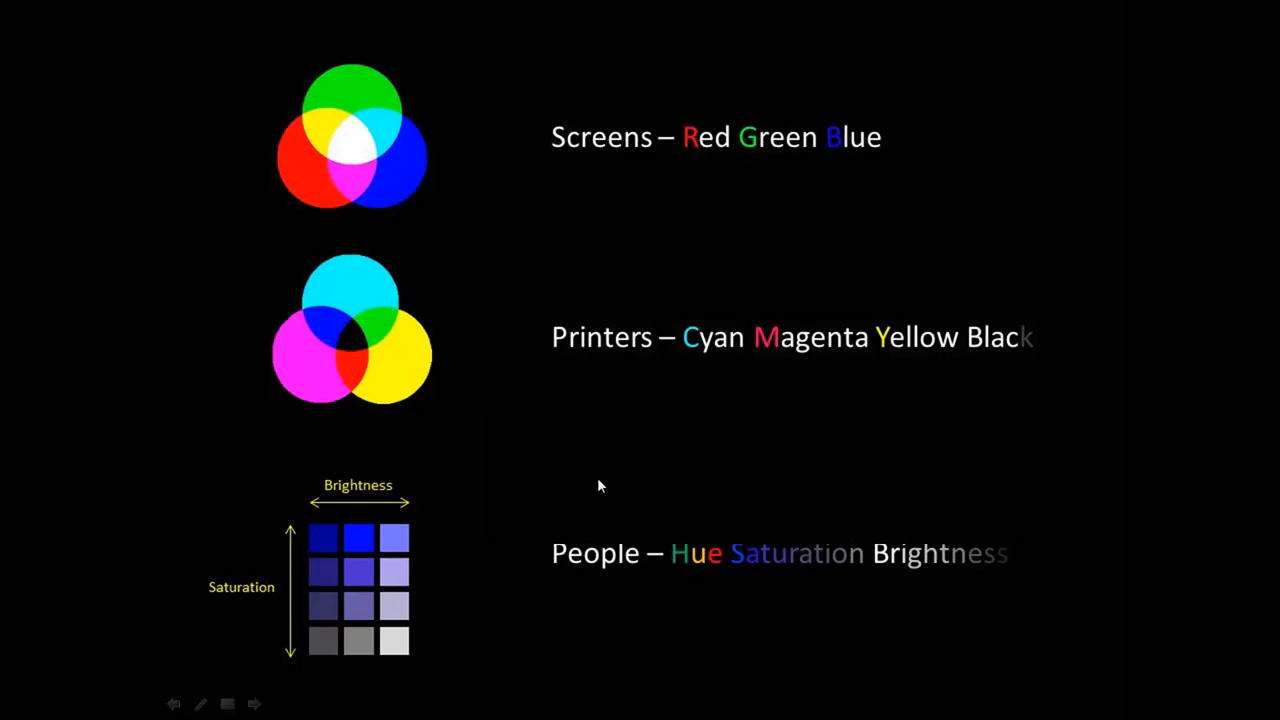
mouse_move(696, 584)
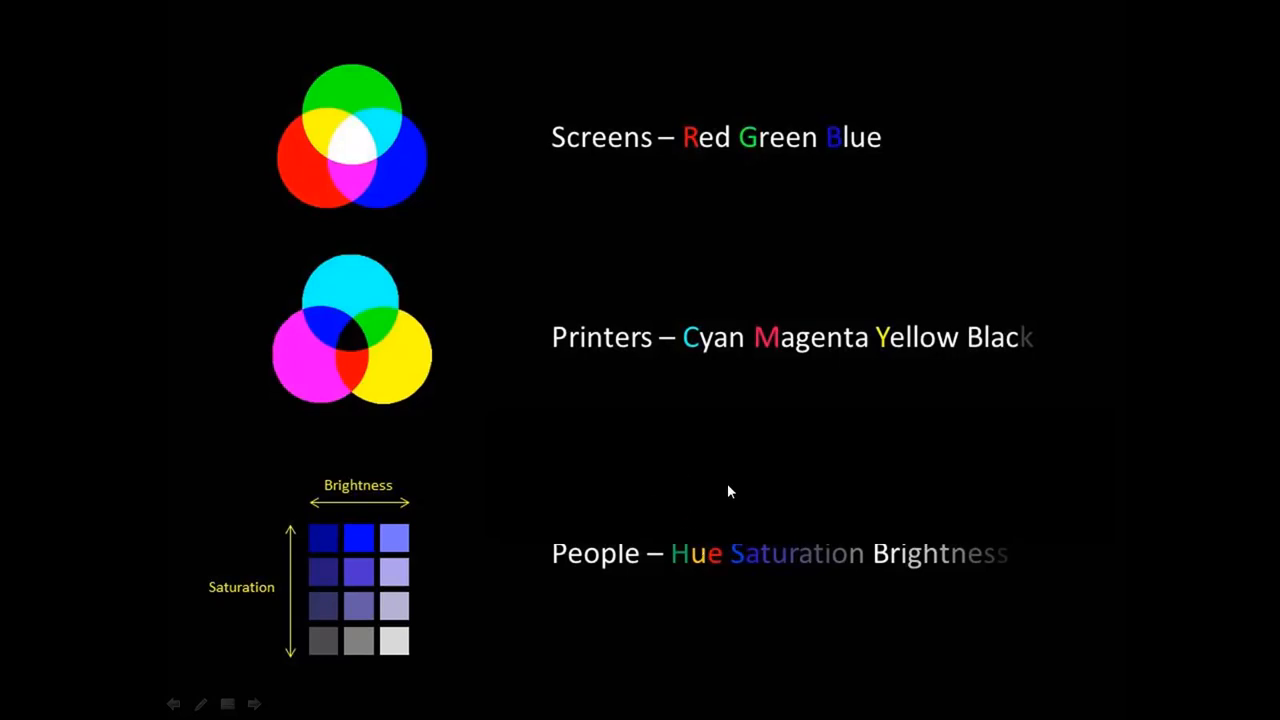
mouse_move(704, 568)
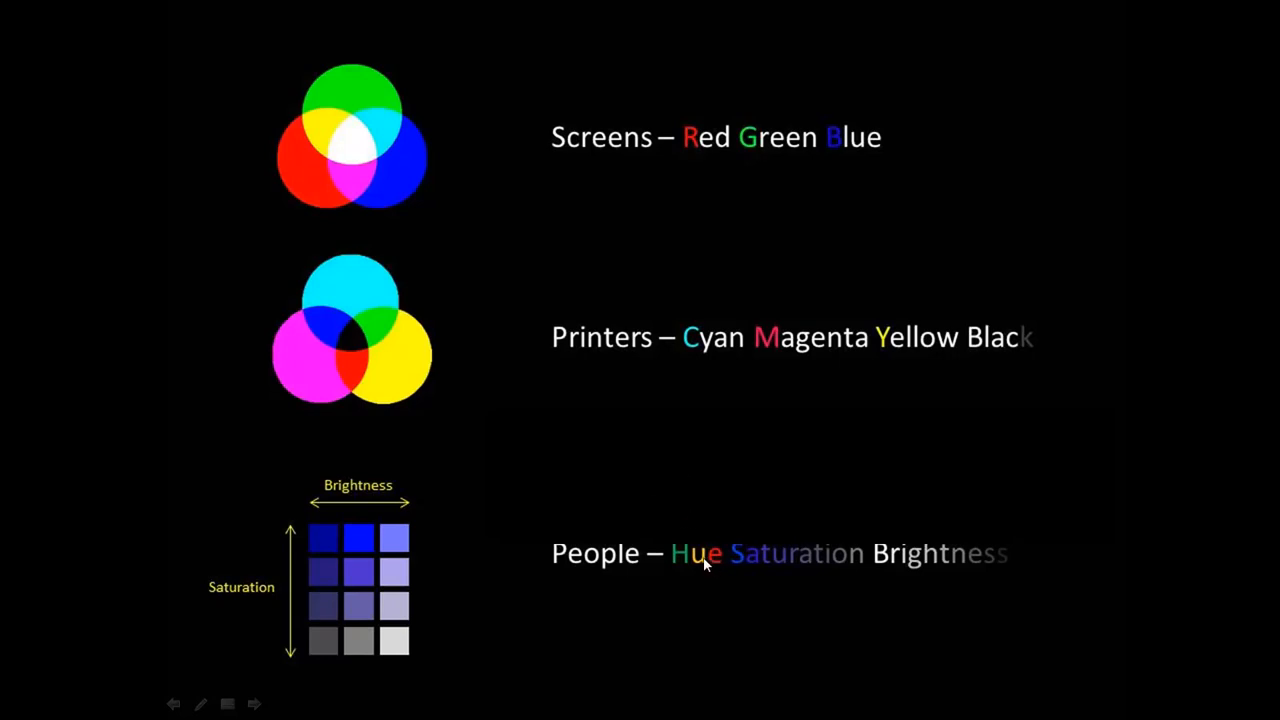
mouse_move(610, 530)
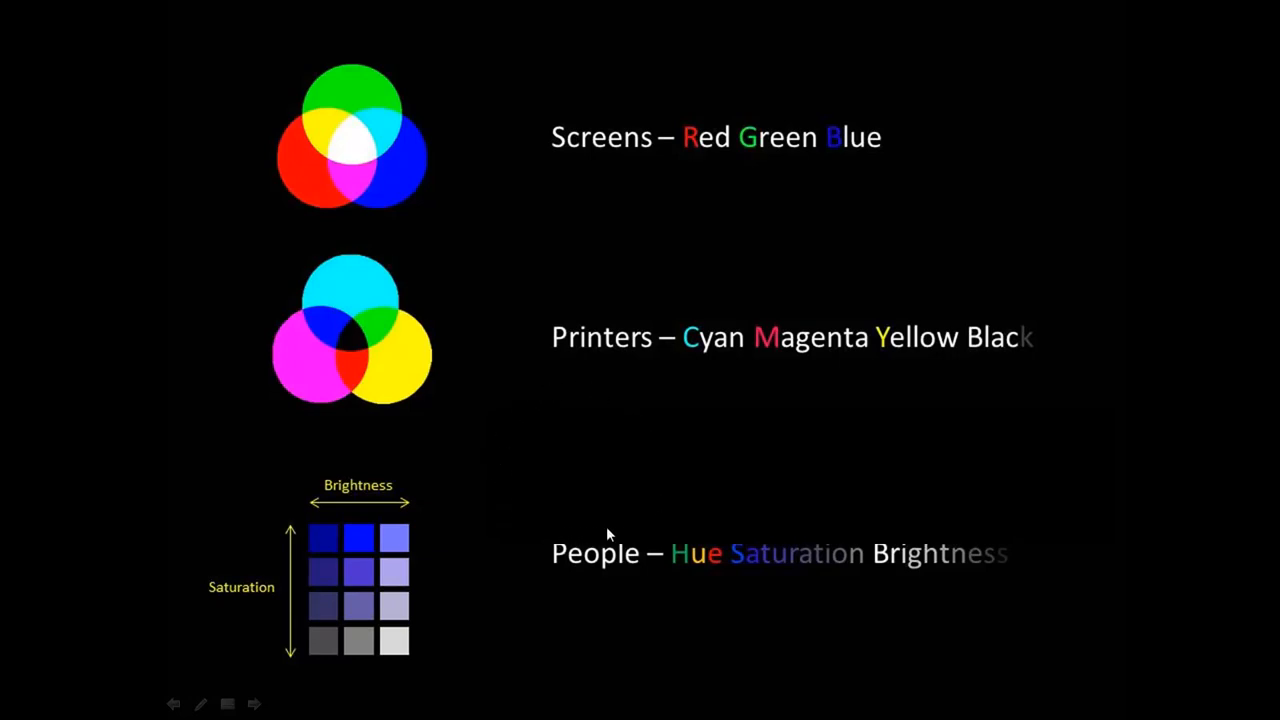
mouse_move(750, 576)
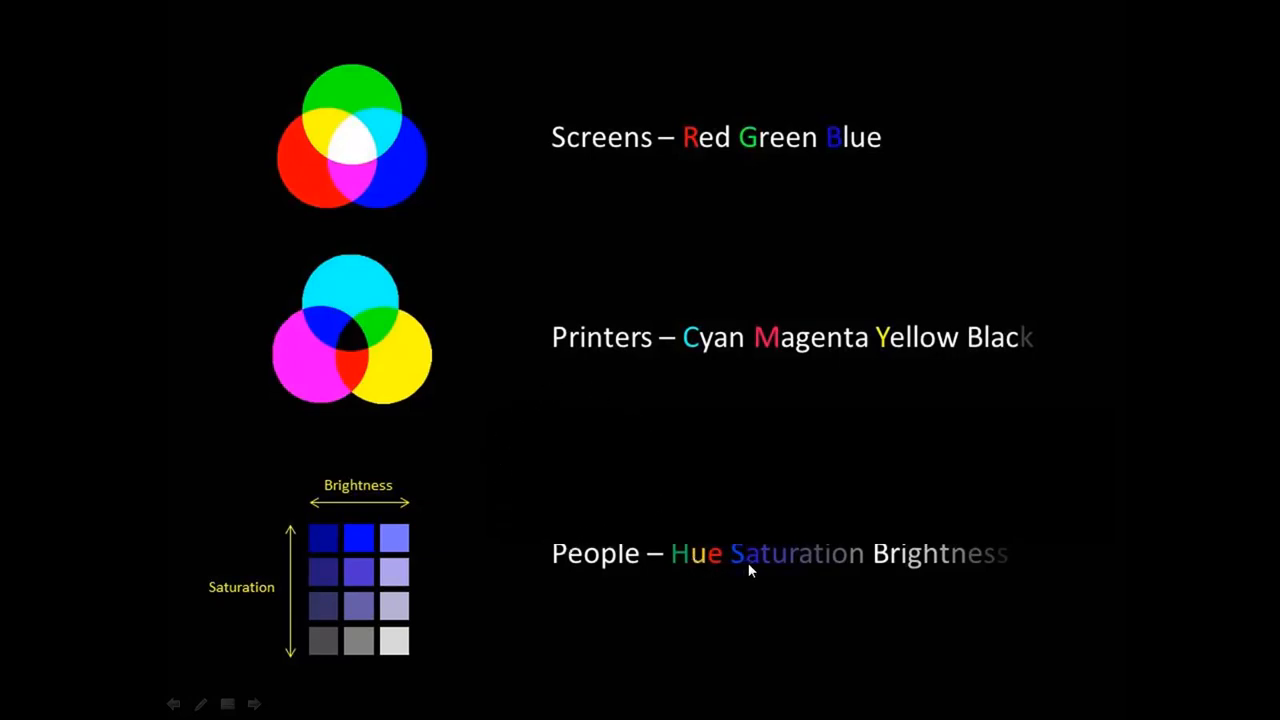
mouse_move(828, 582)
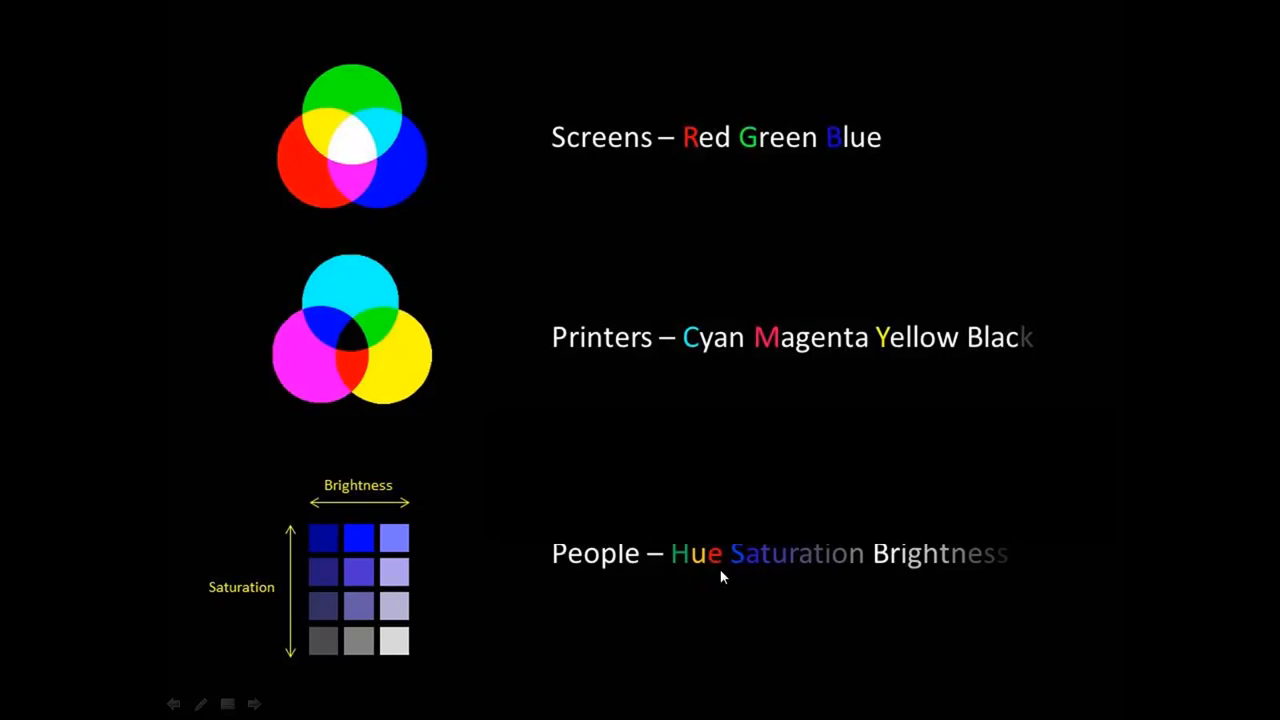
mouse_move(784, 568)
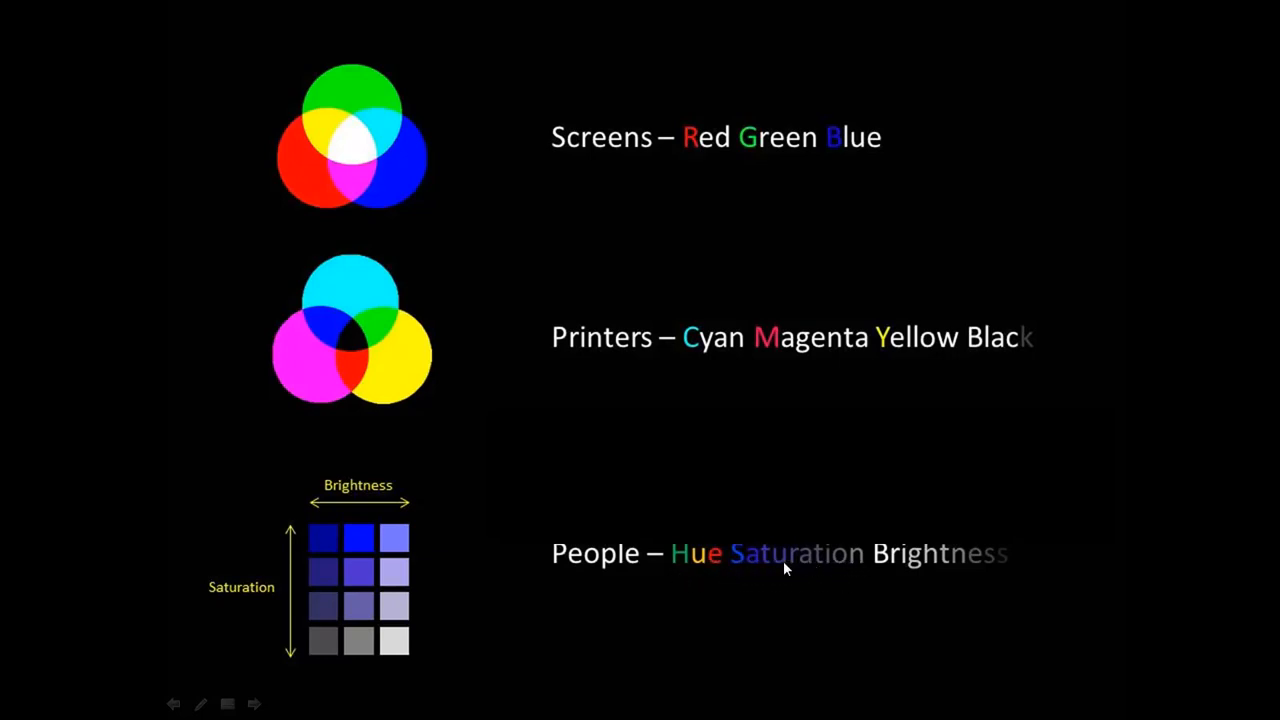
mouse_move(386, 574)
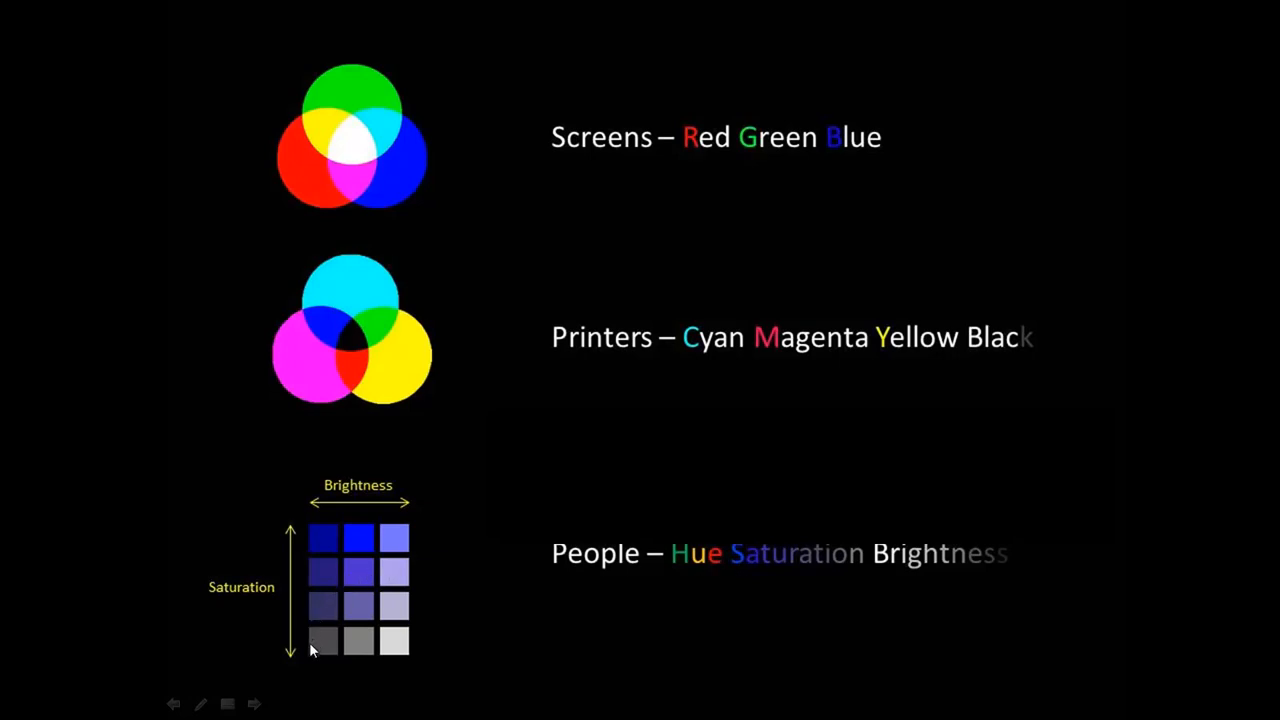
mouse_move(270, 648)
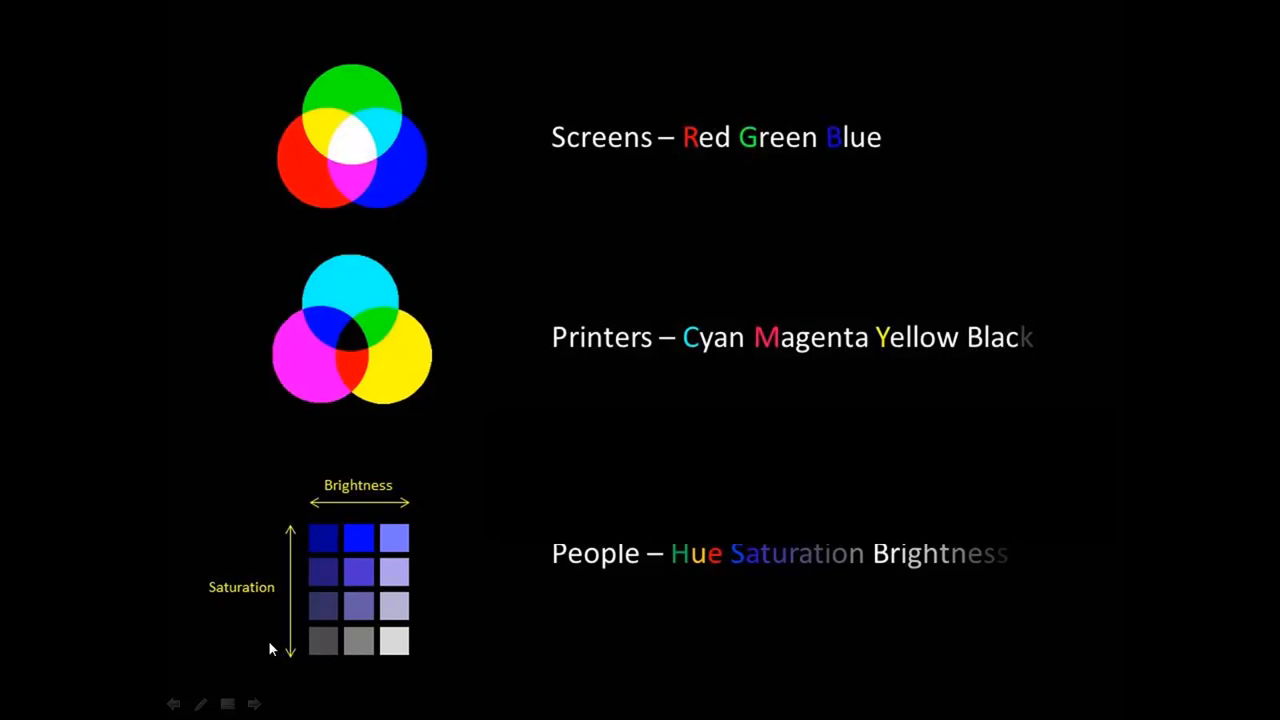
mouse_move(276, 660)
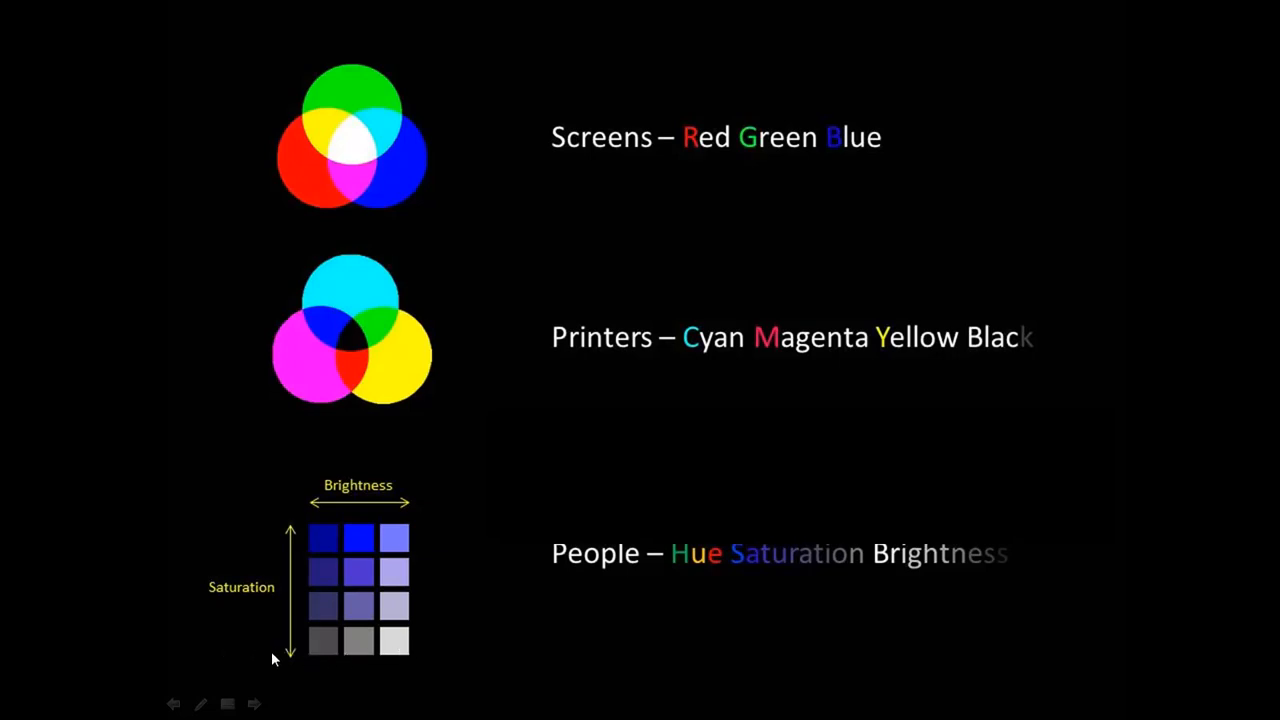
mouse_move(316, 650)
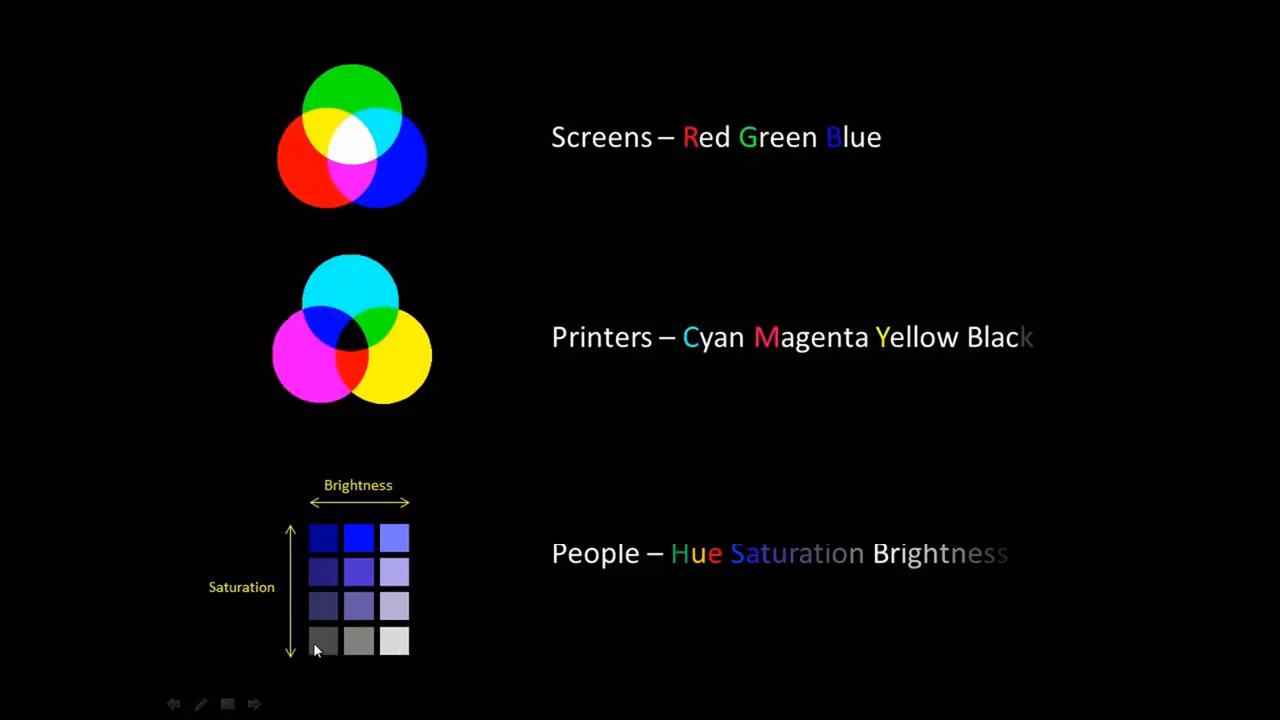
mouse_move(374, 636)
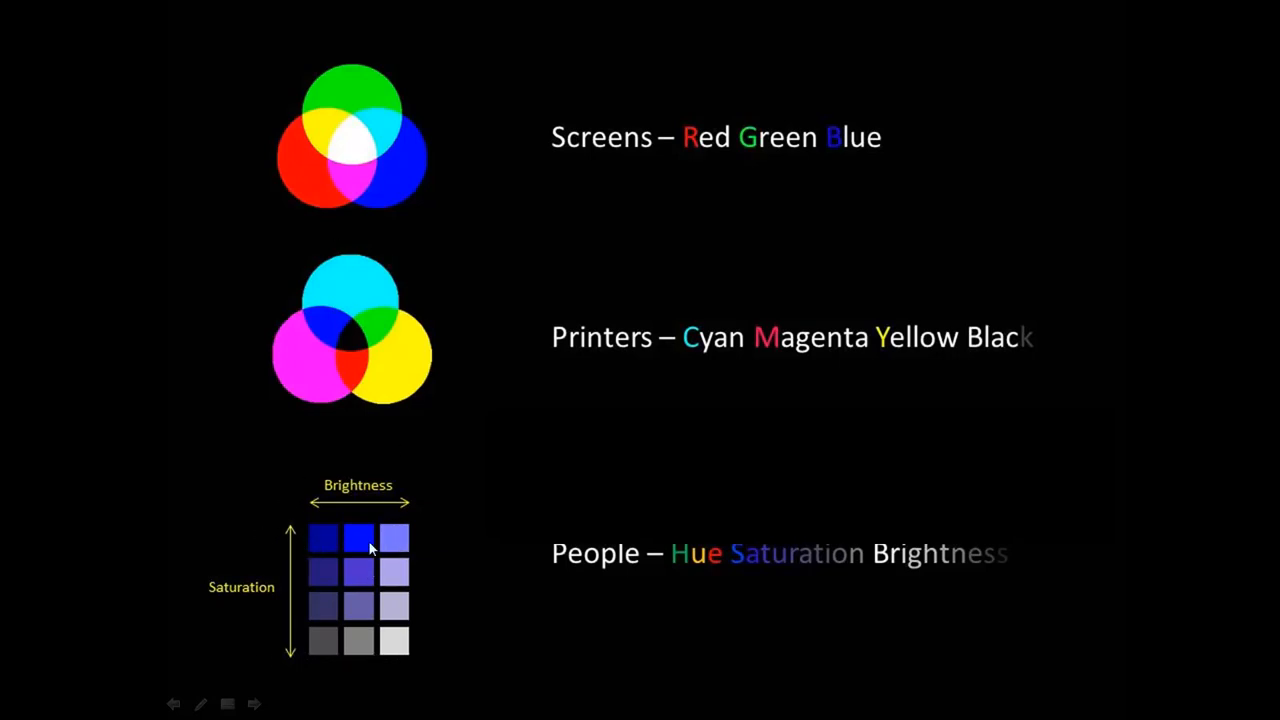
mouse_move(408, 598)
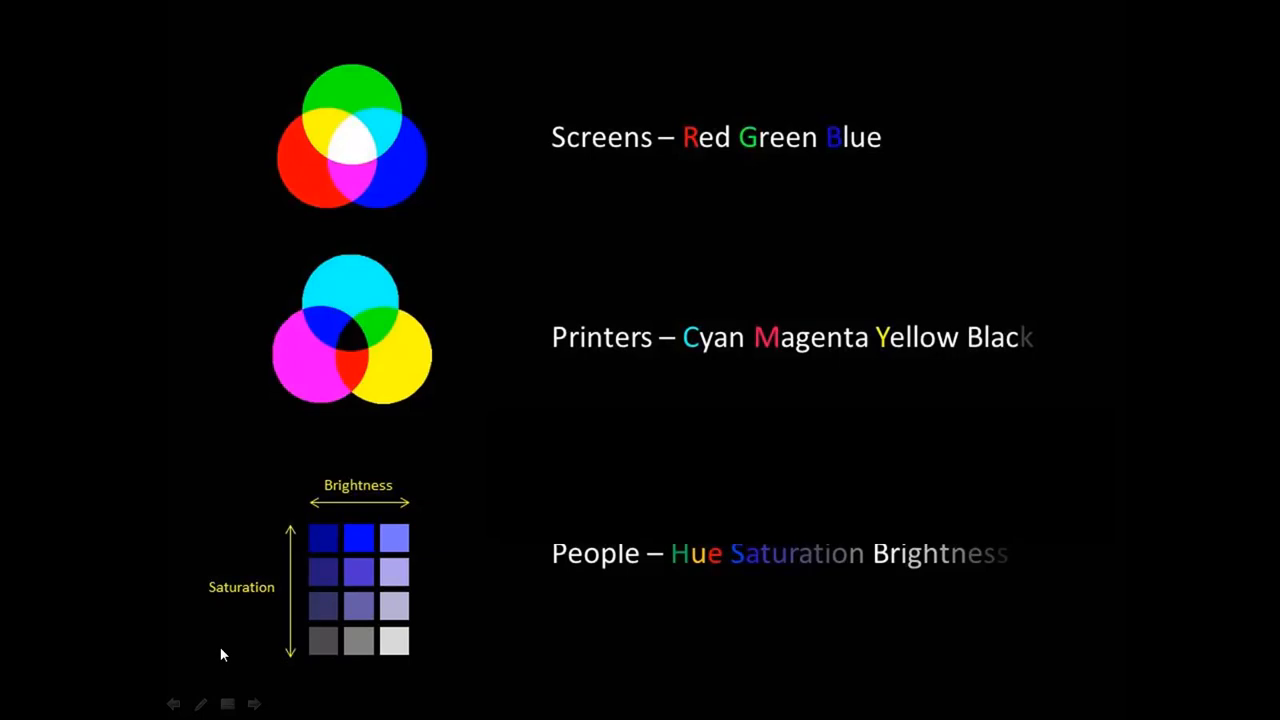
mouse_move(168, 656)
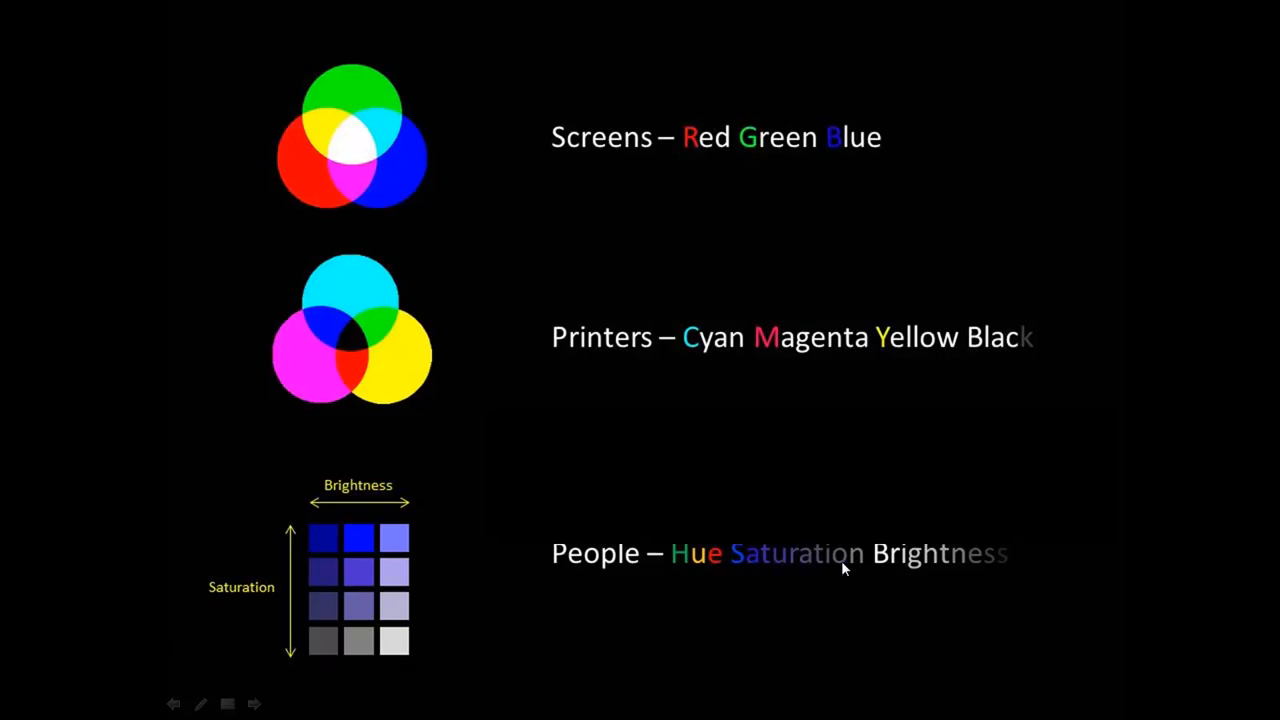
mouse_move(812, 572)
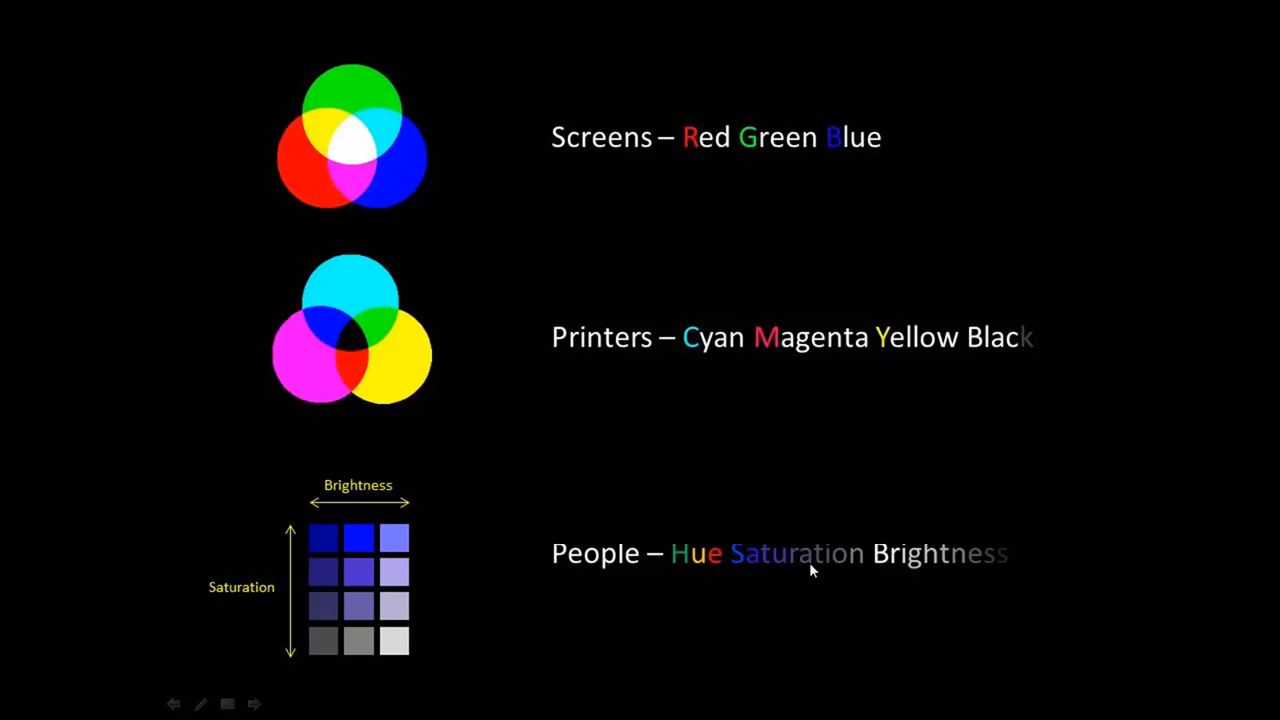
mouse_move(714, 536)
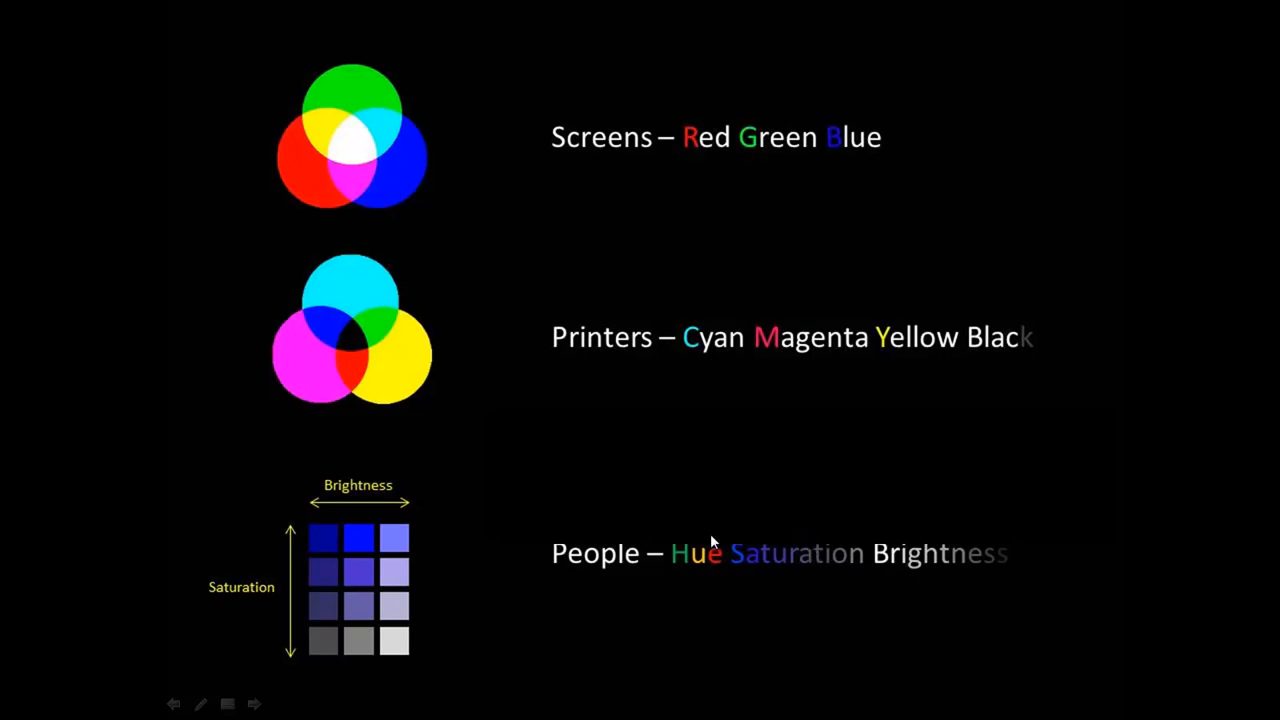
mouse_move(708, 540)
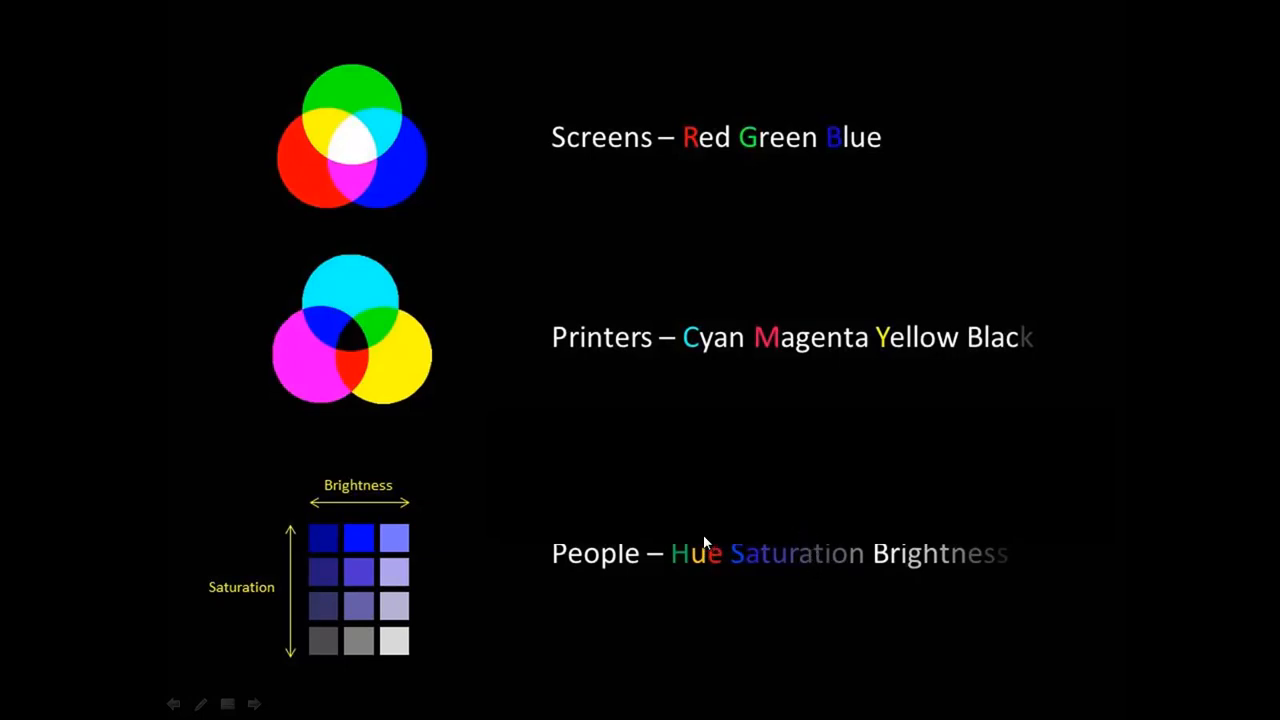
mouse_move(706, 572)
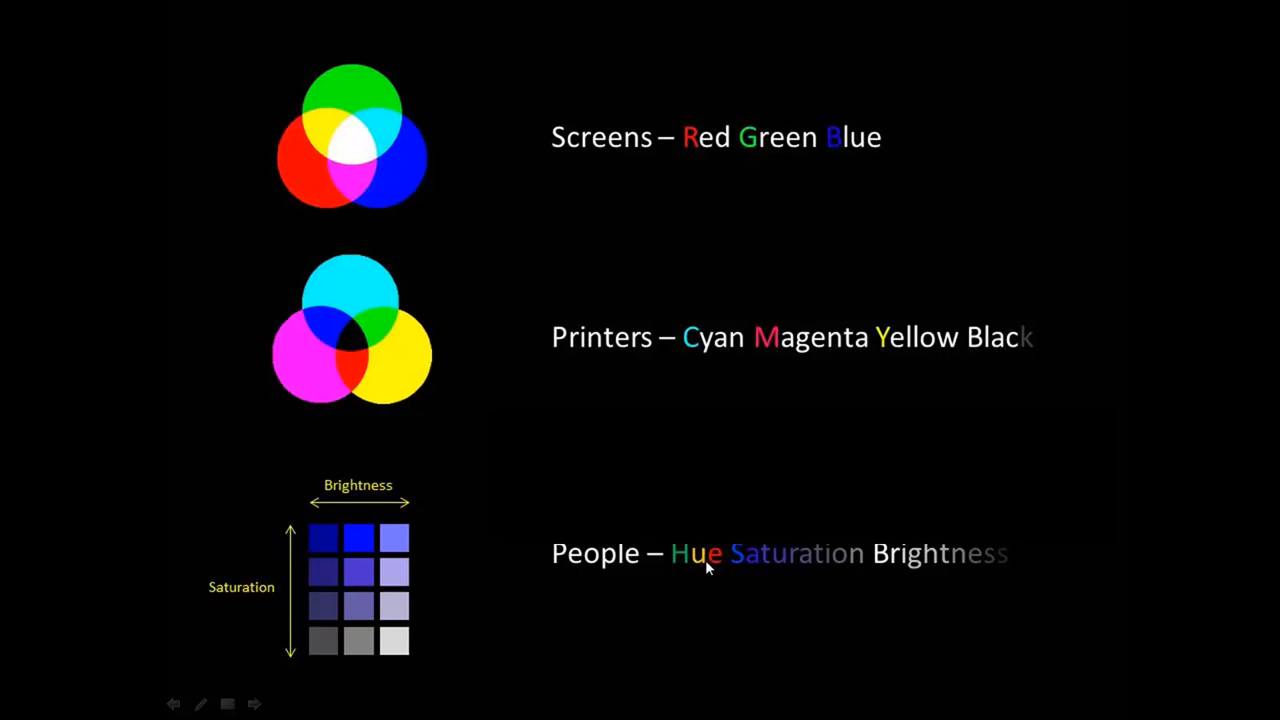
mouse_move(716, 556)
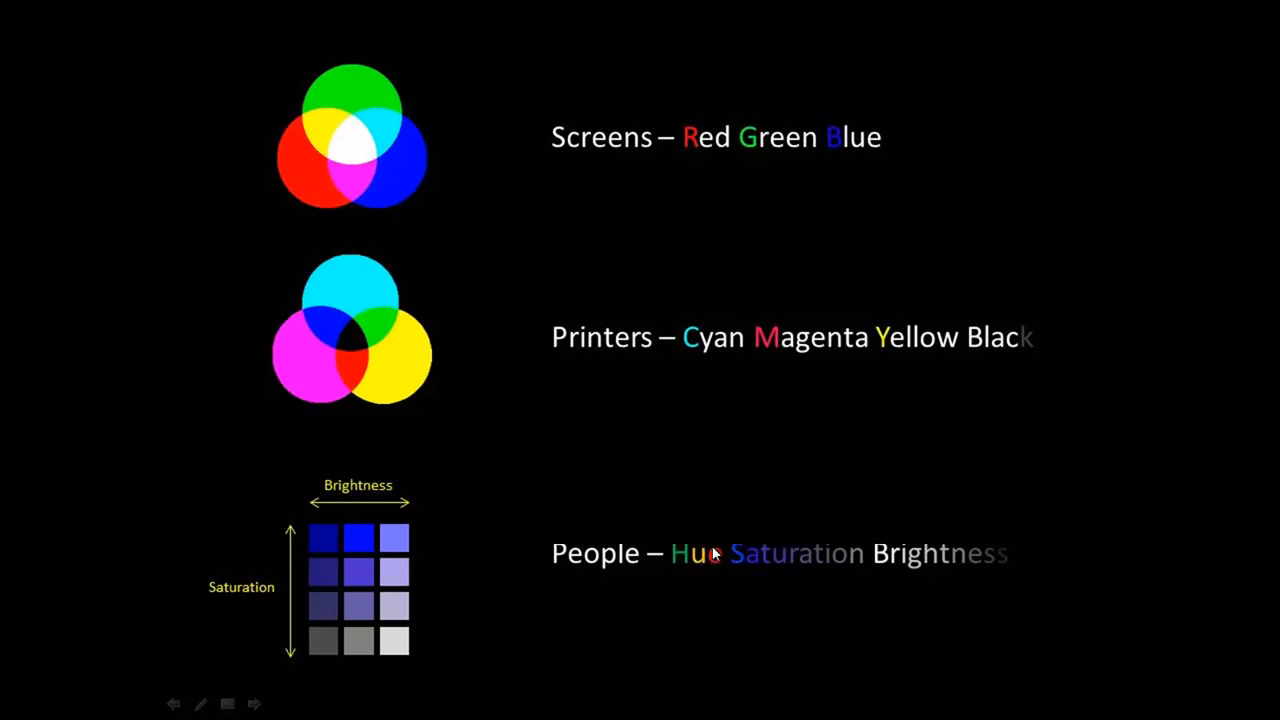
mouse_move(708, 560)
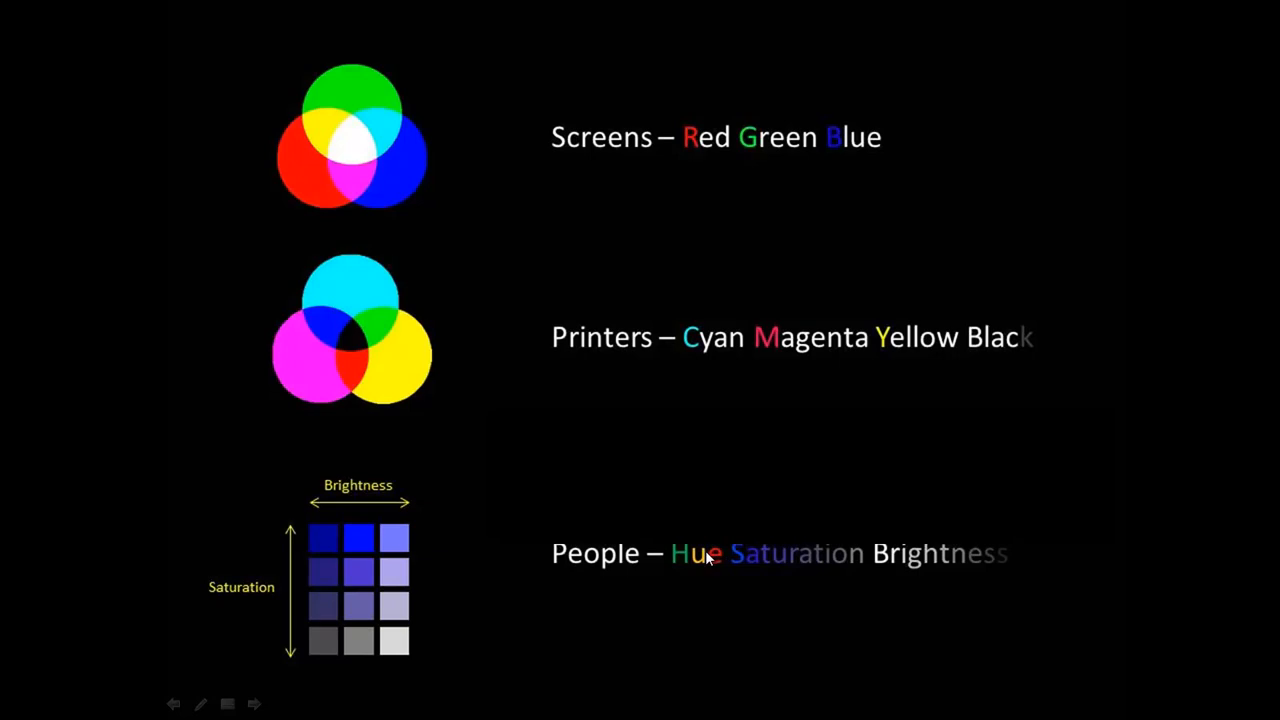
mouse_move(788, 520)
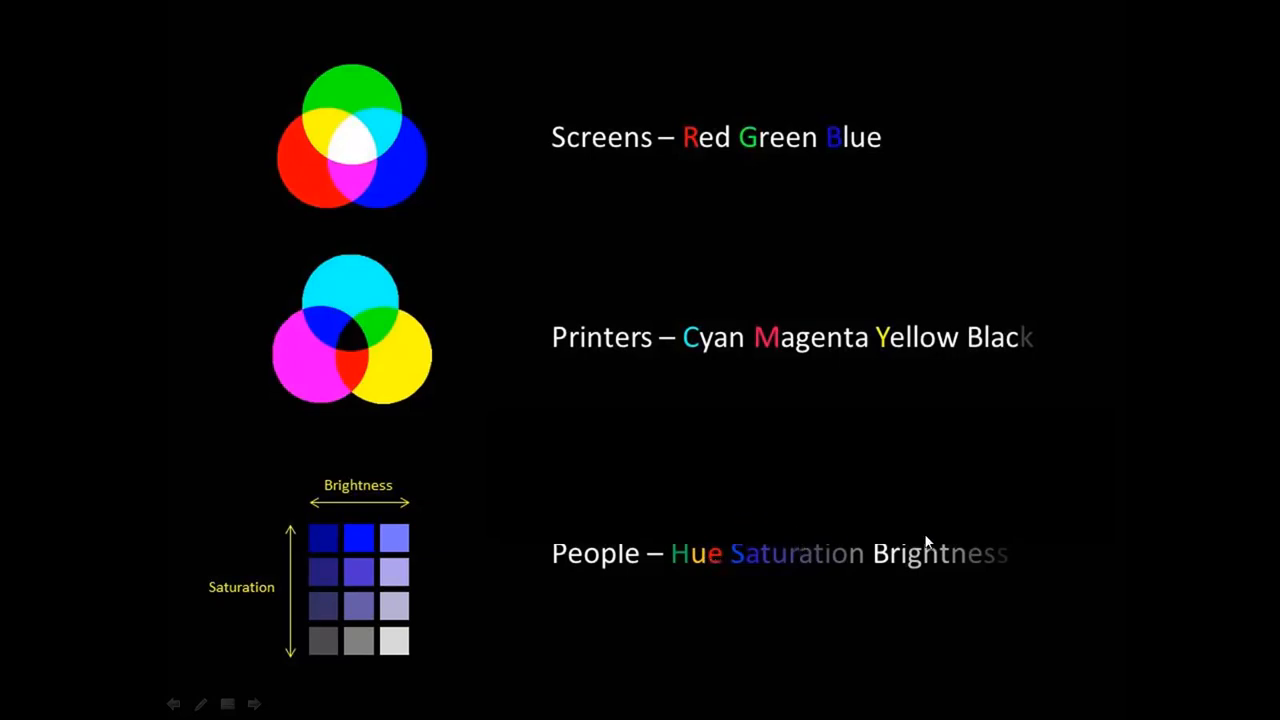
mouse_move(952, 532)
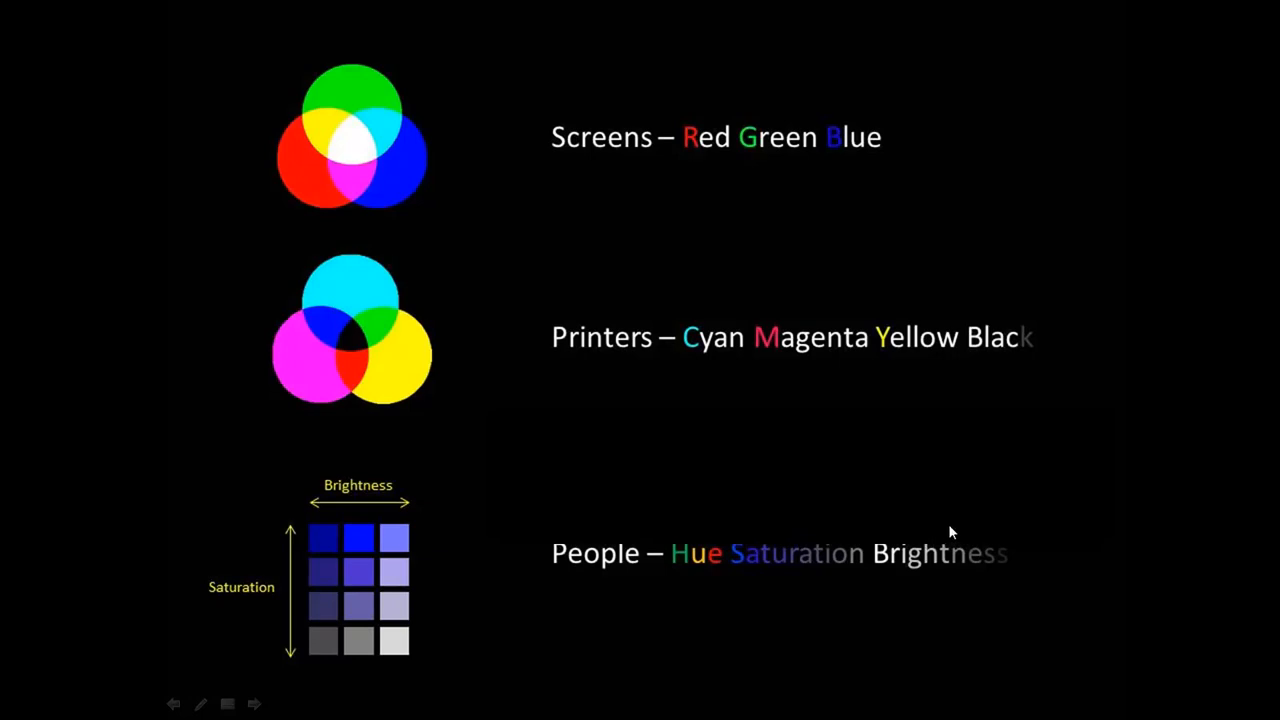
mouse_move(684, 560)
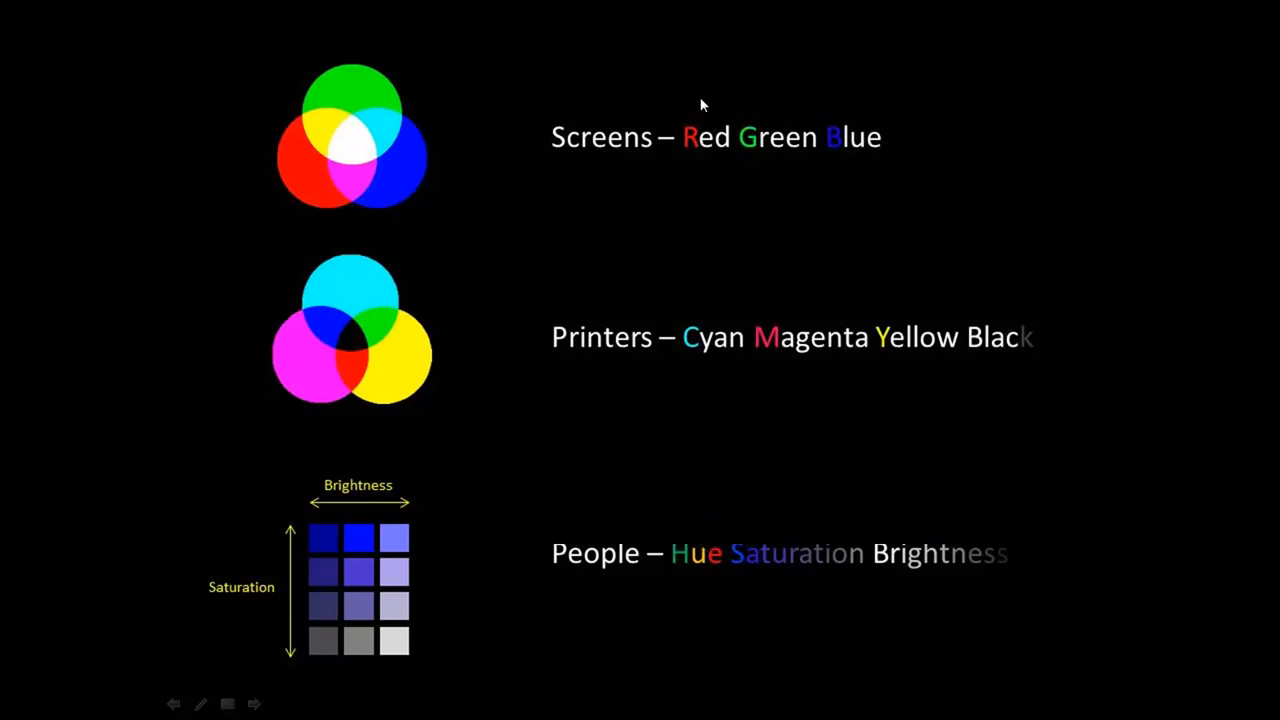
mouse_move(772, 88)
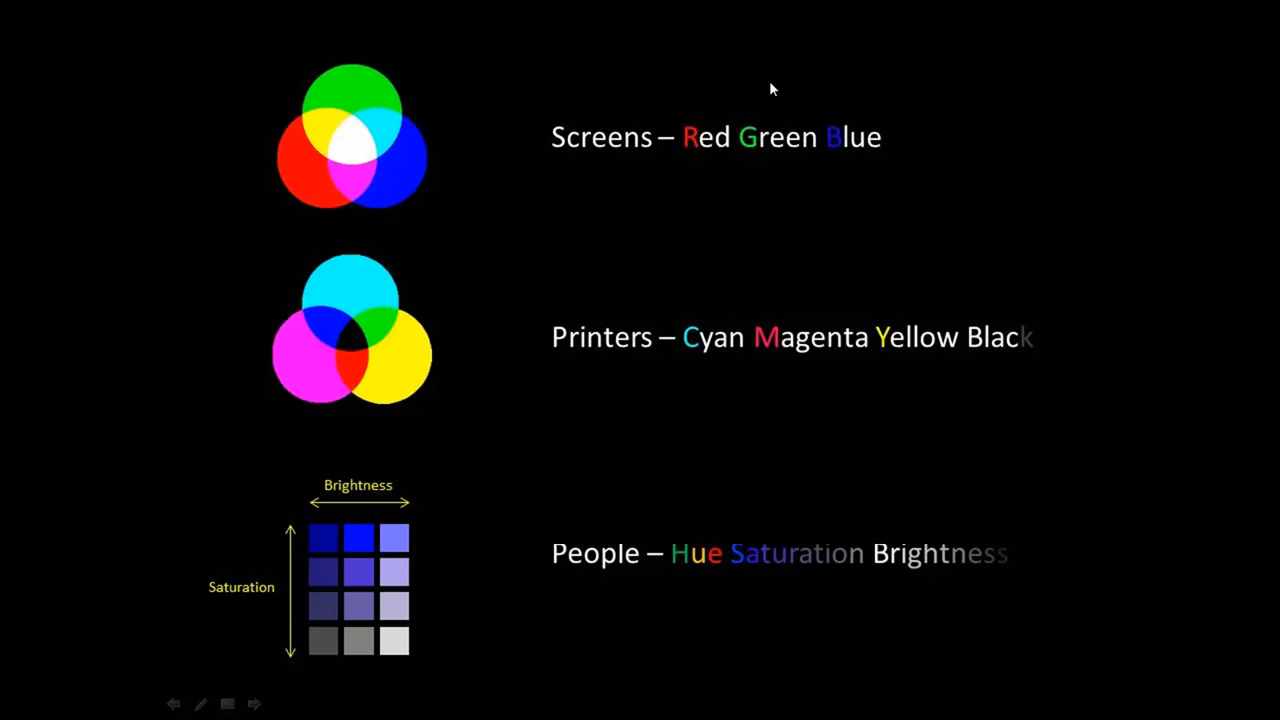
mouse_move(672, 584)
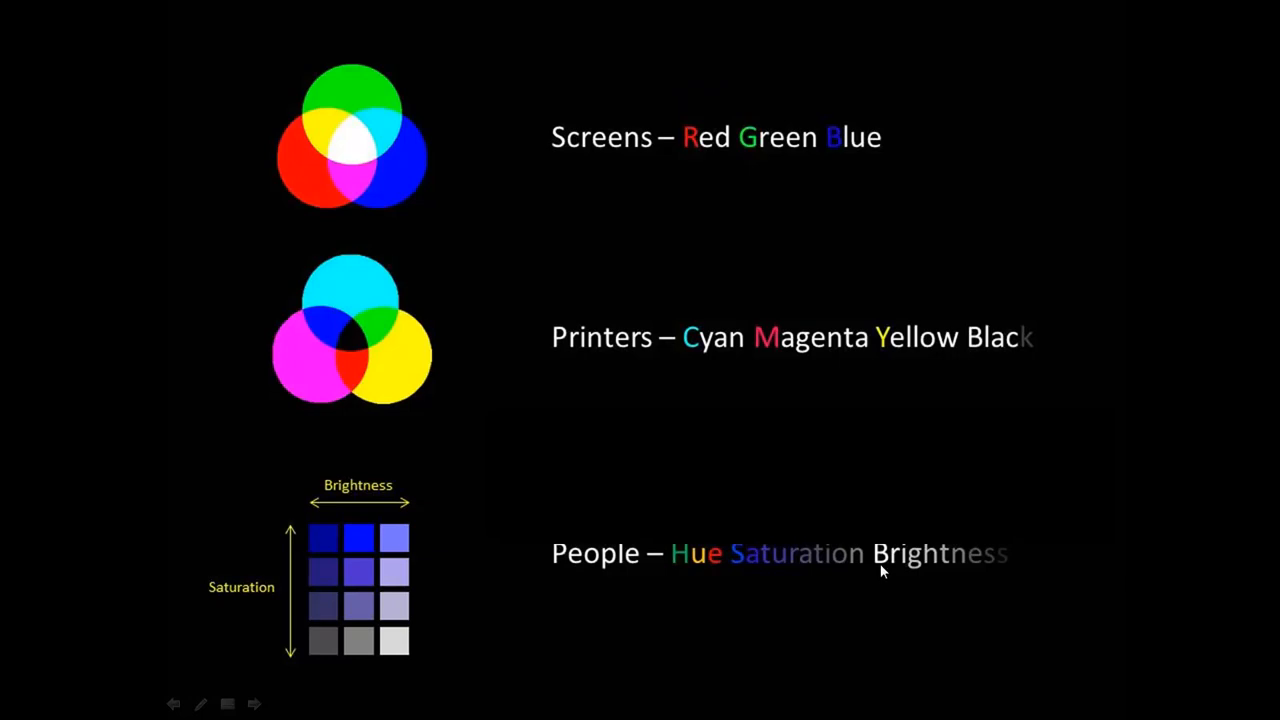
mouse_move(736, 580)
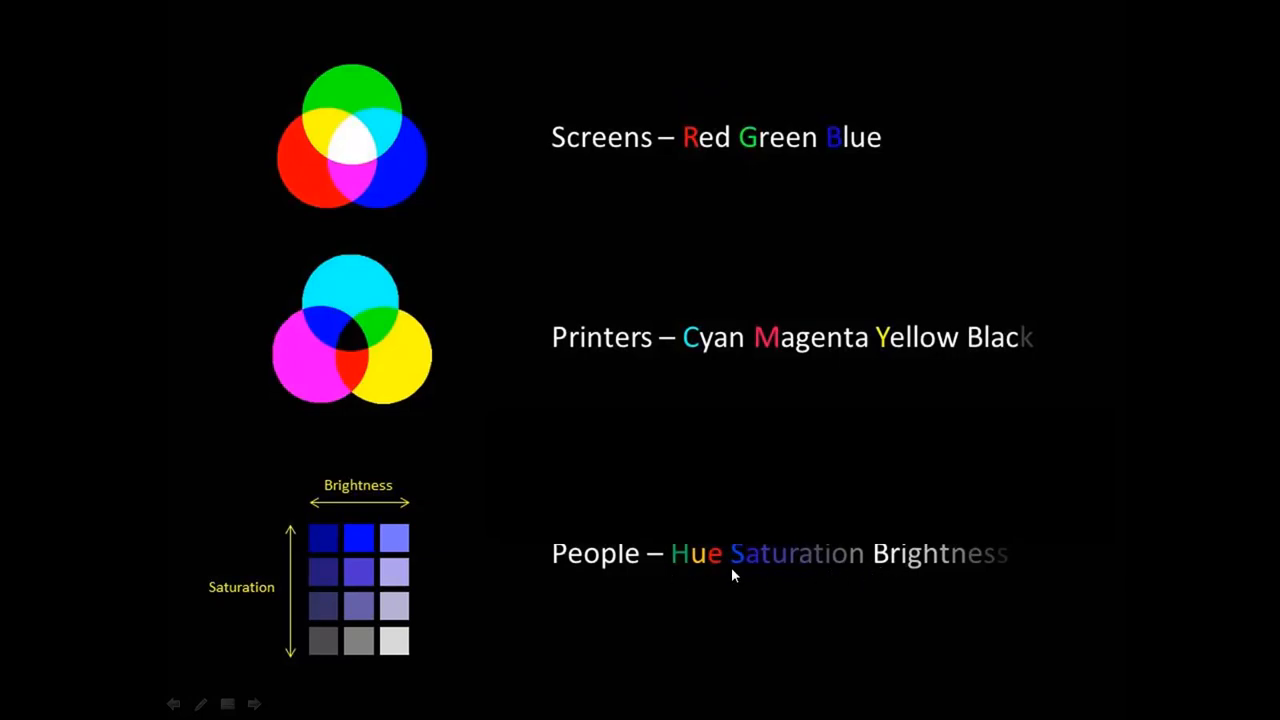
mouse_move(1142, 374)
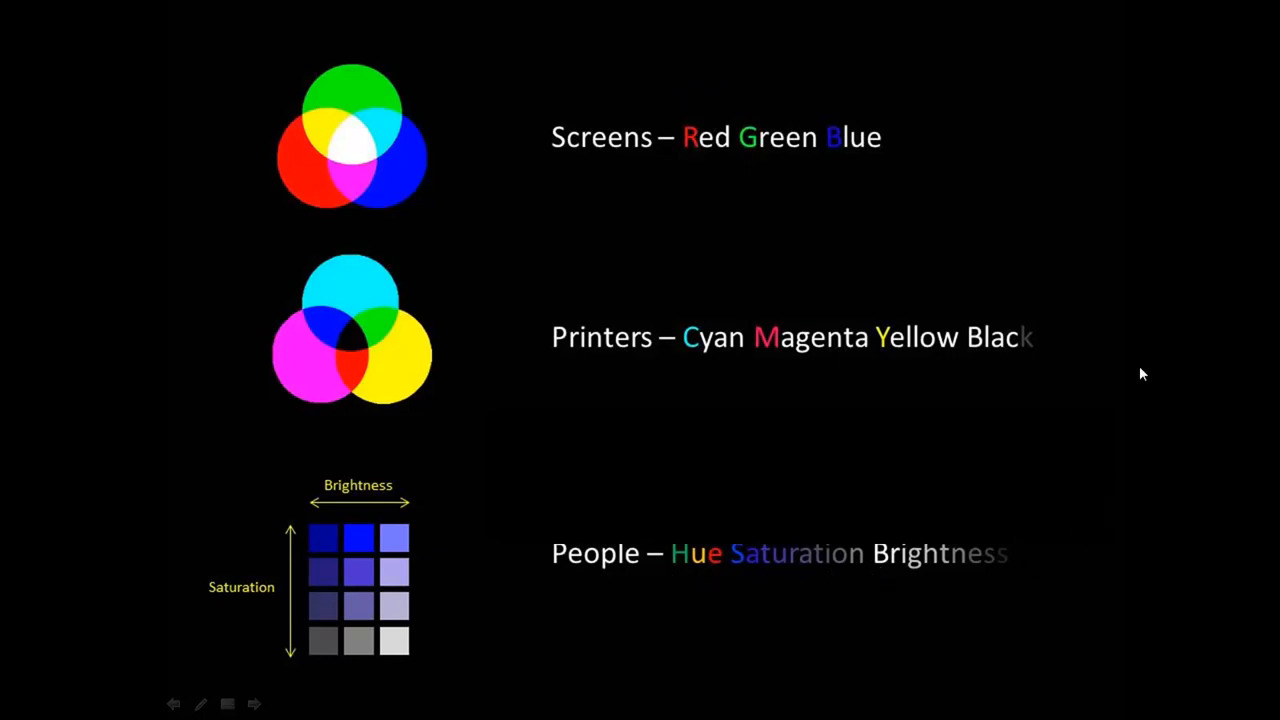
mouse_move(1032, 336)
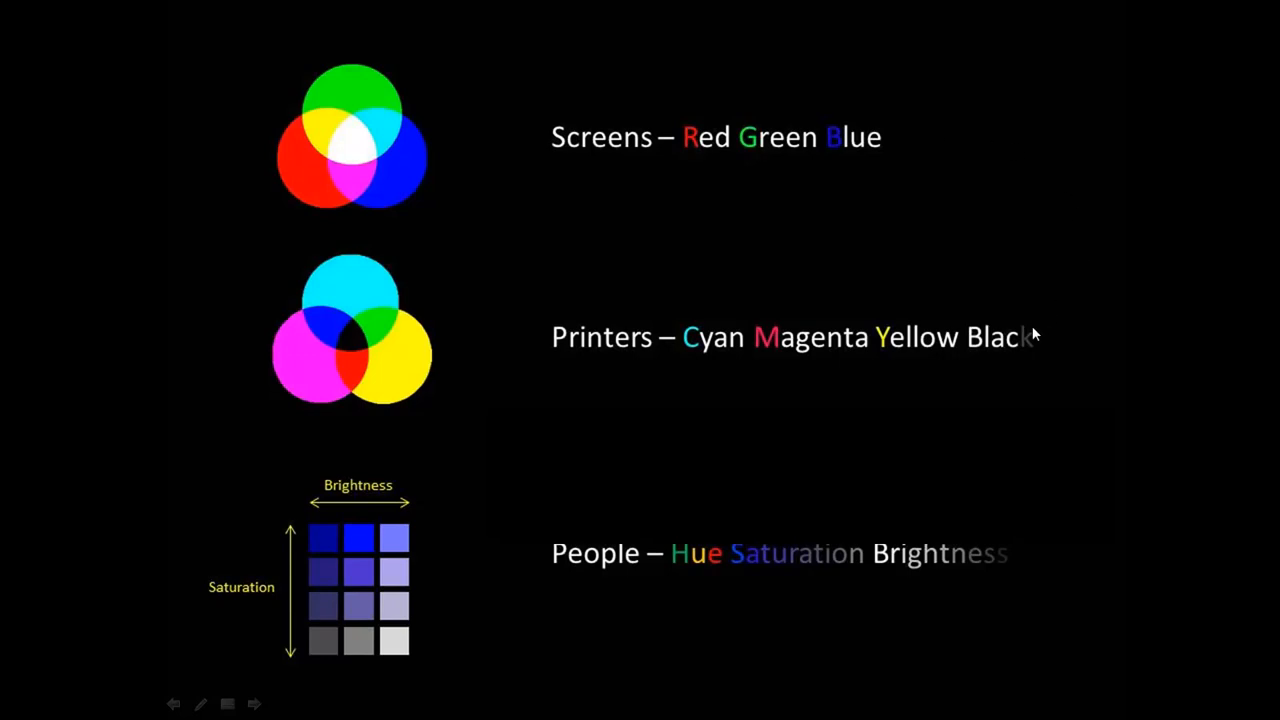
mouse_move(1024, 362)
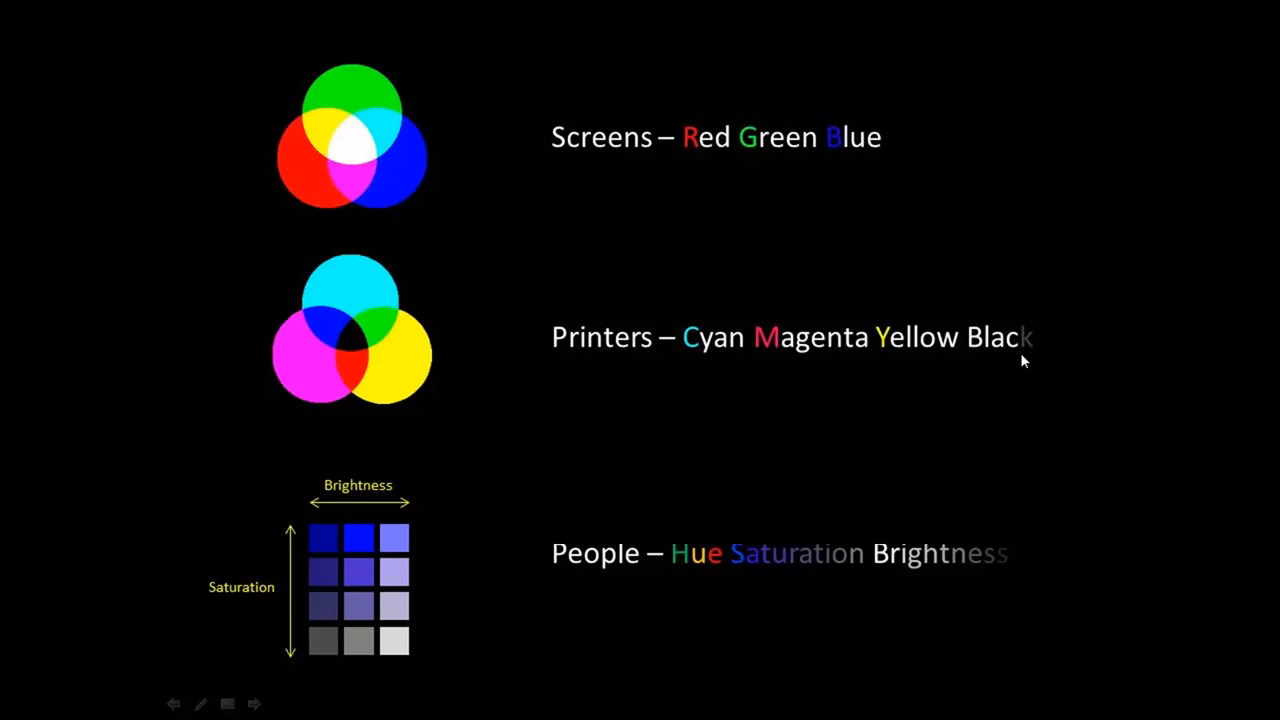
mouse_move(960, 130)
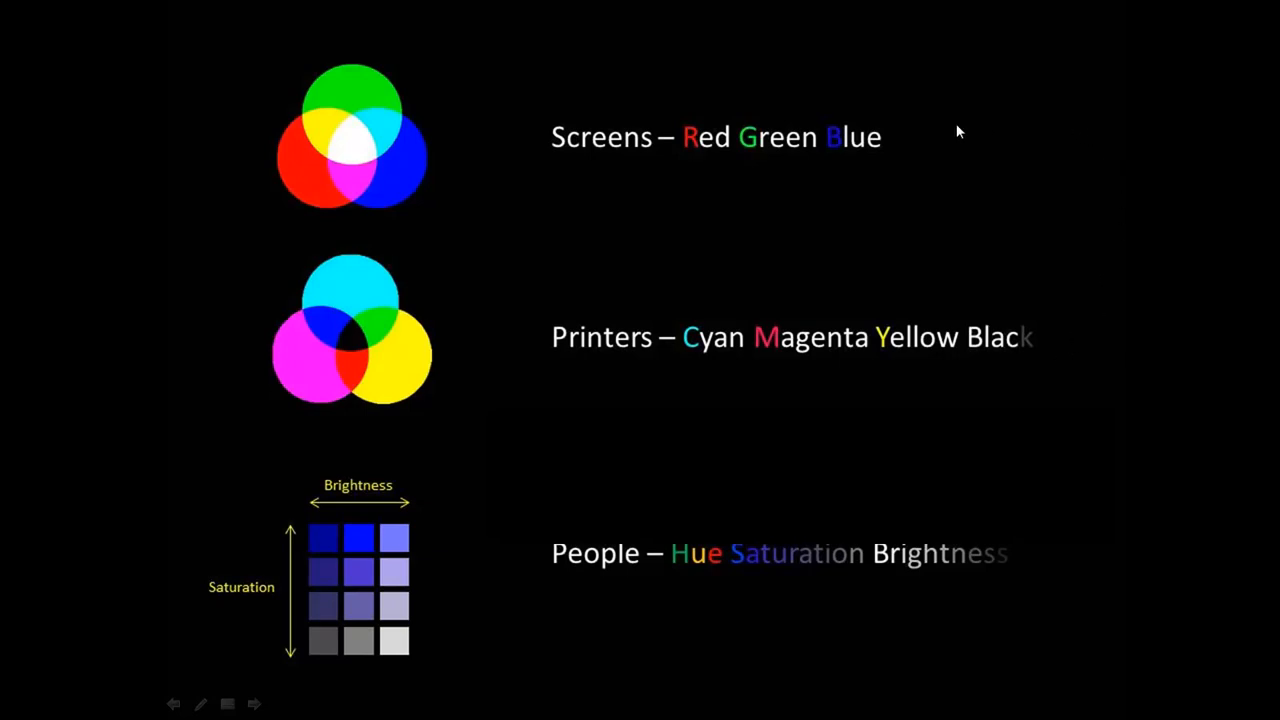
mouse_move(902, 148)
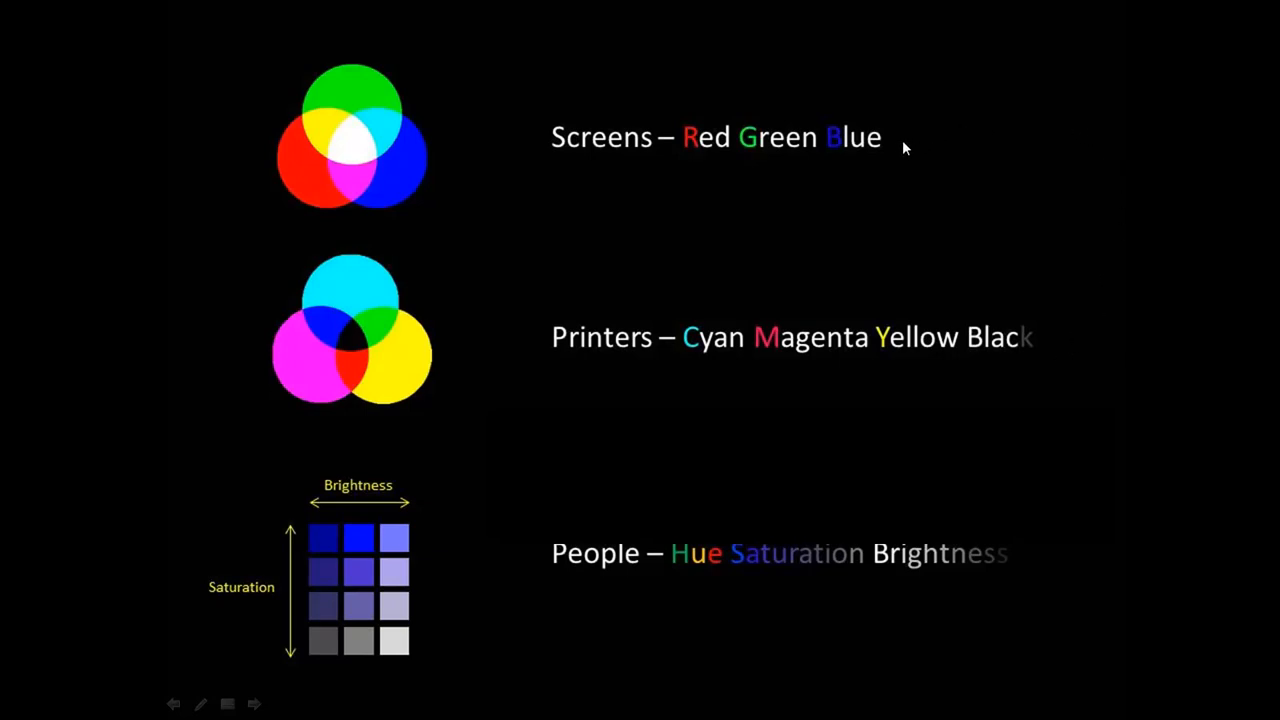
mouse_move(900, 152)
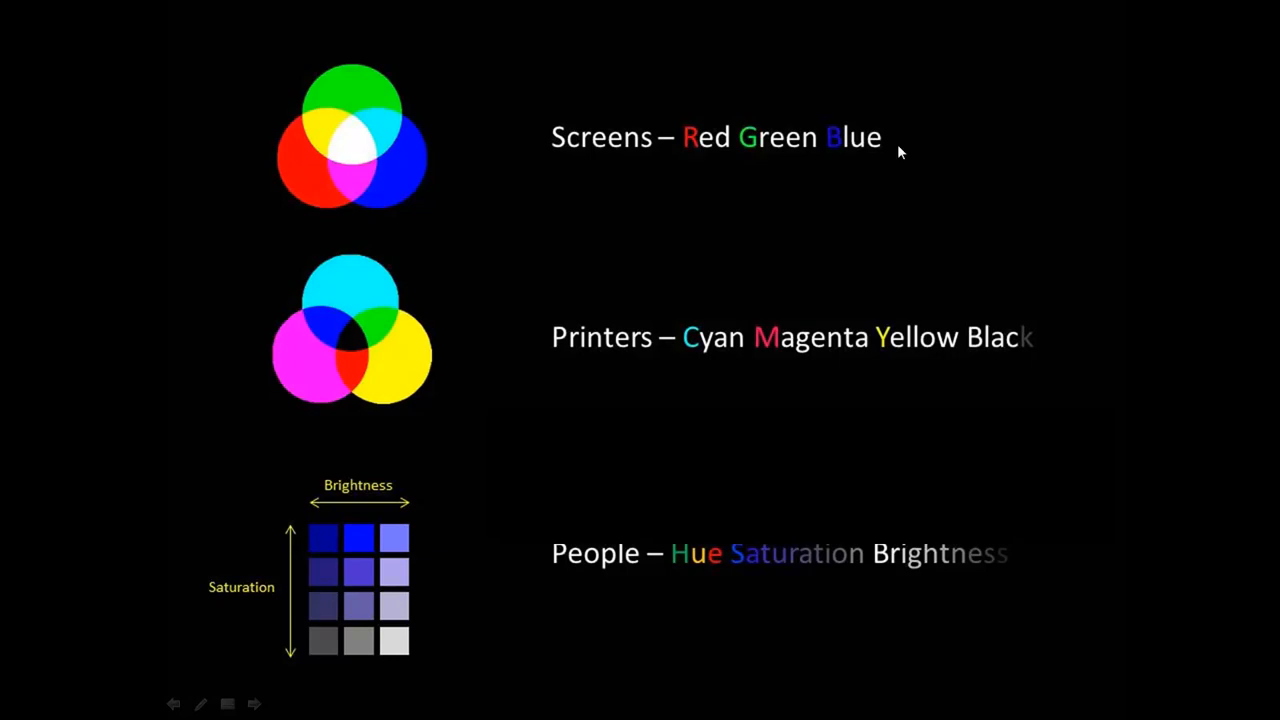
mouse_move(1058, 290)
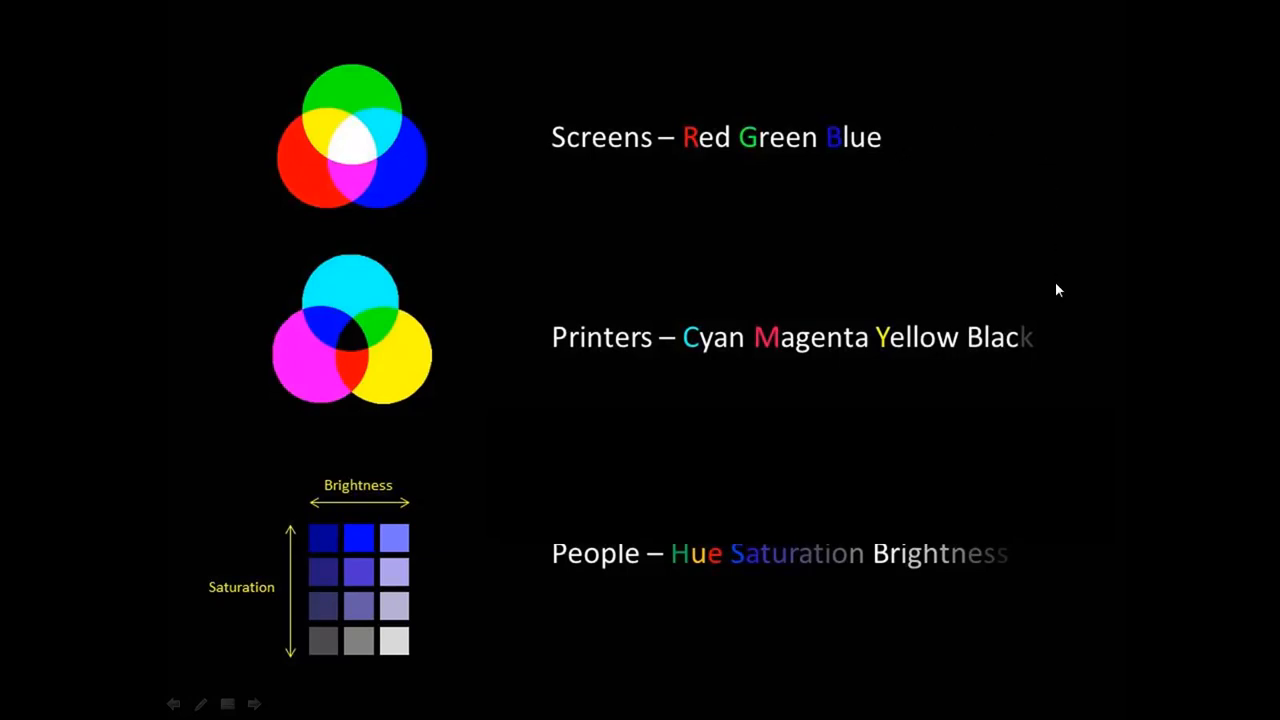
mouse_move(1024, 360)
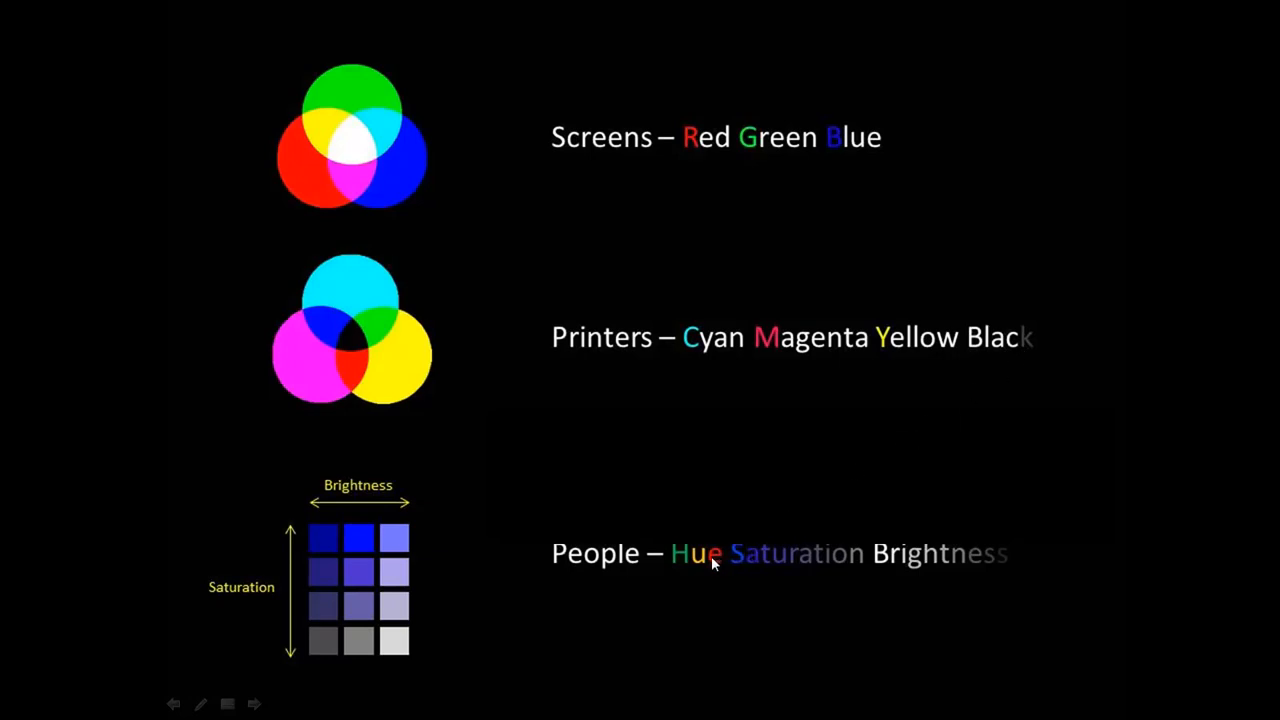
mouse_move(676, 532)
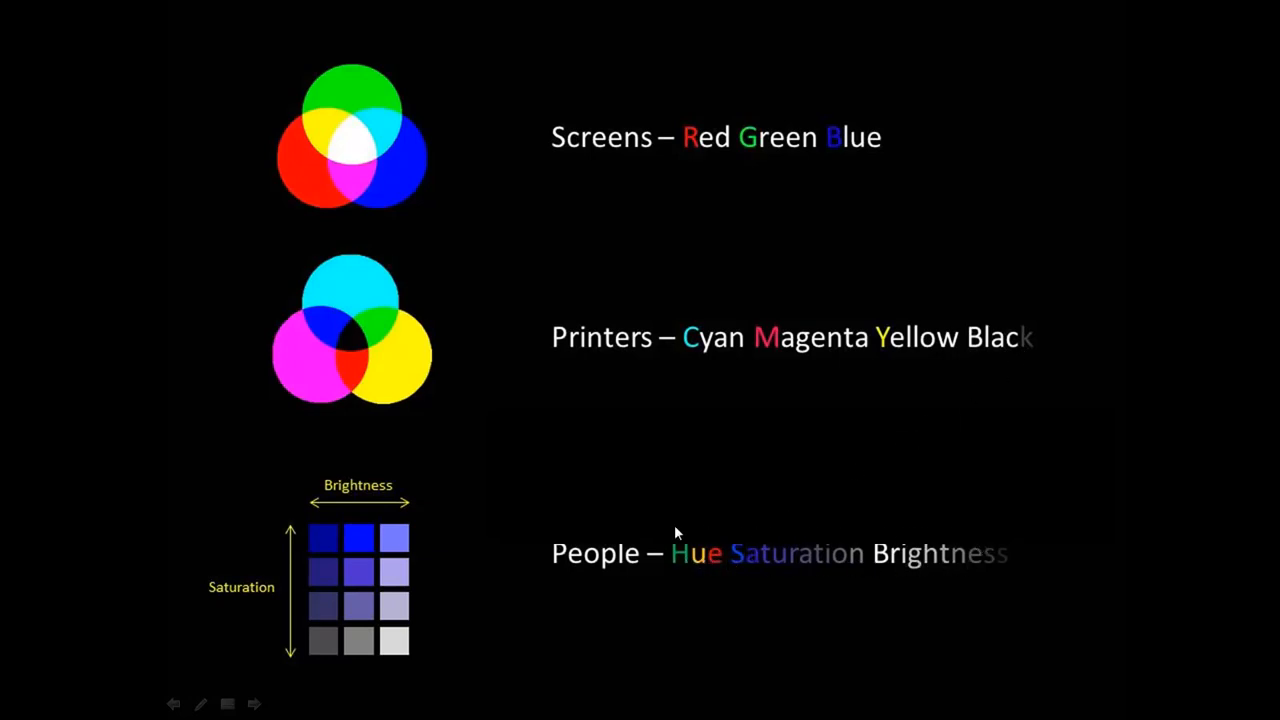
mouse_move(946, 580)
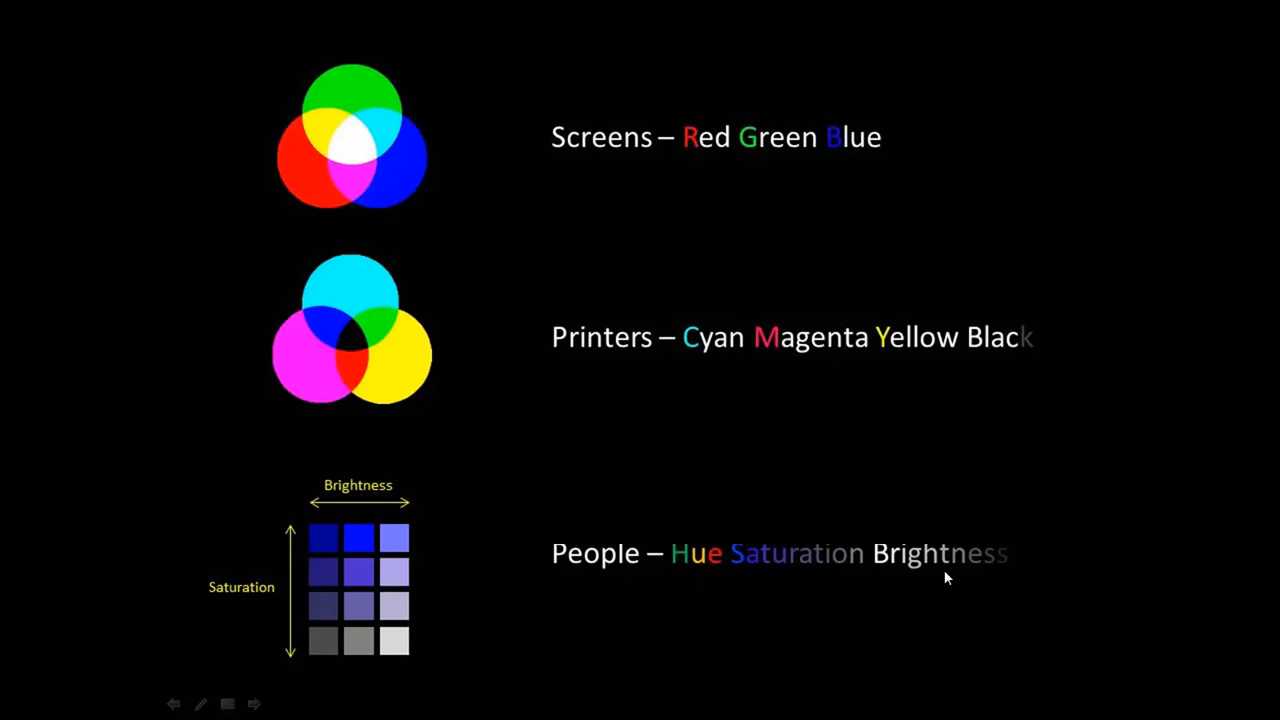
mouse_move(1058, 344)
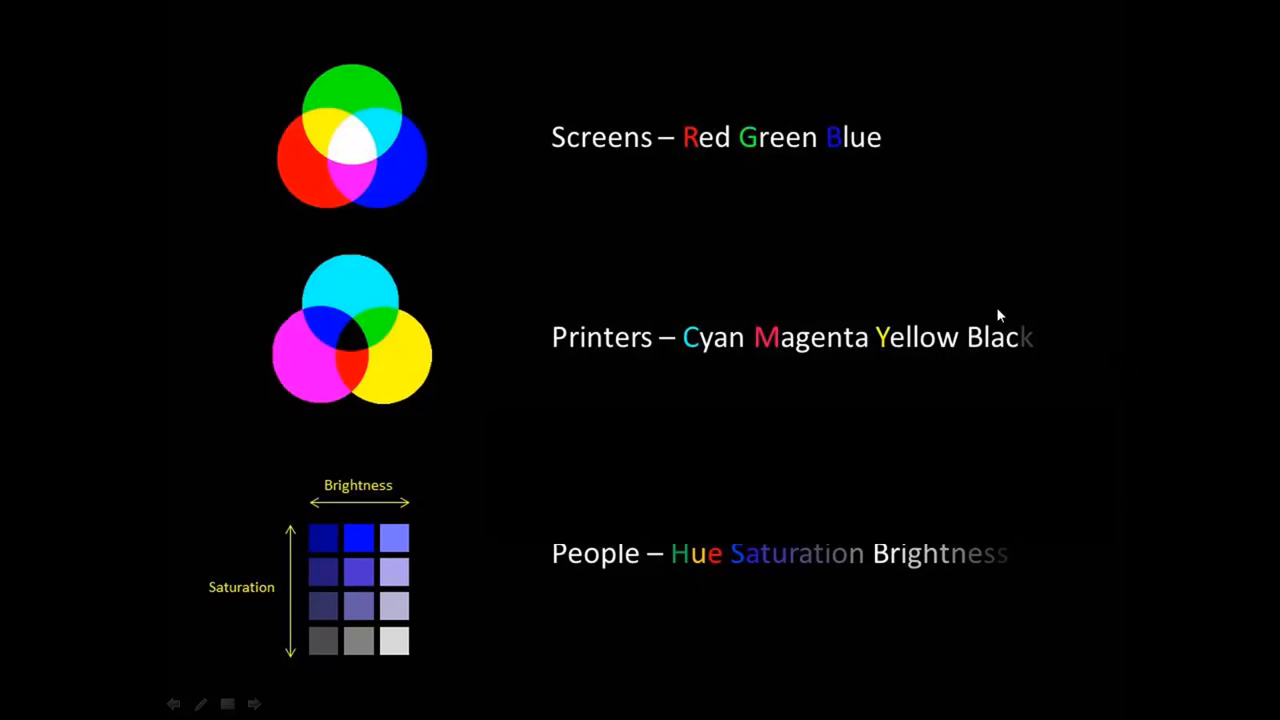
mouse_move(988, 368)
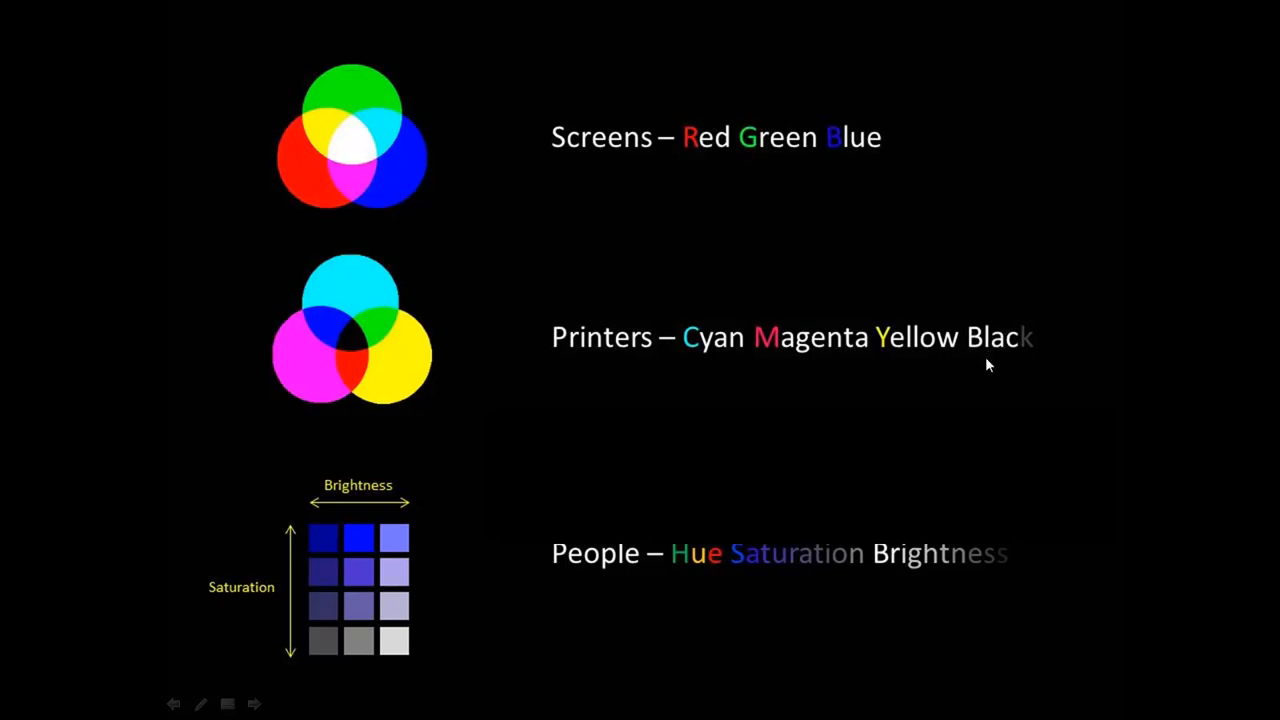